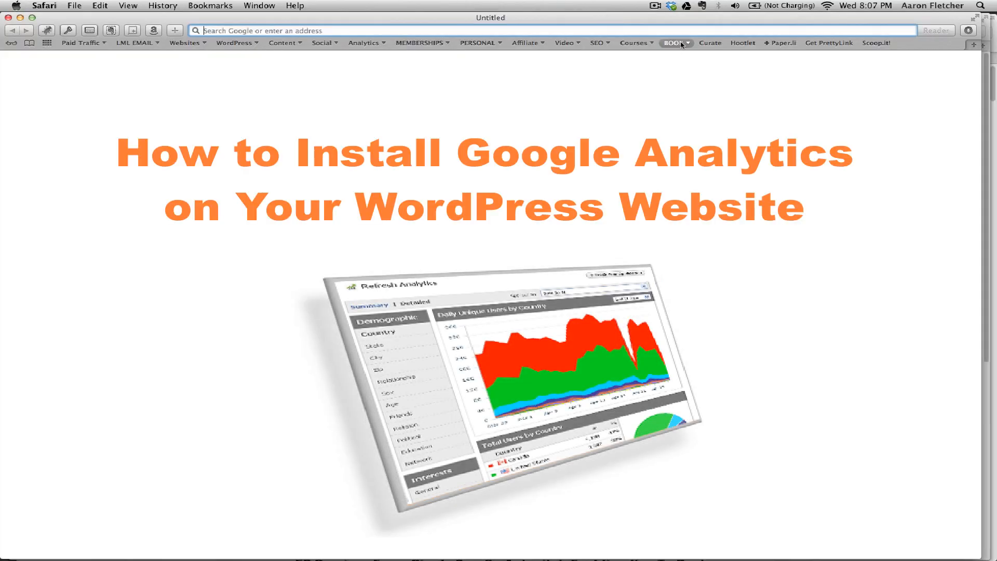
mouse_move(475, 170)
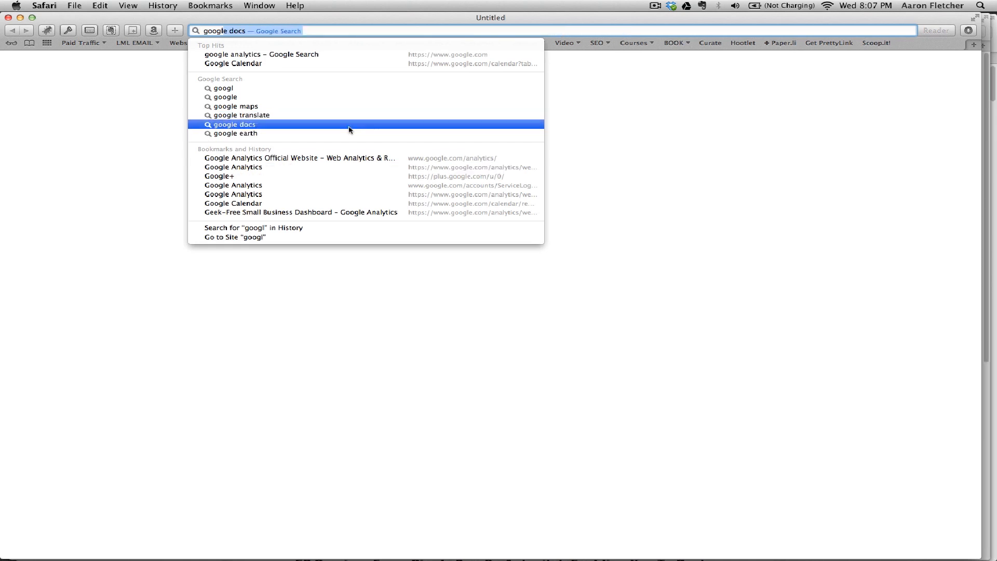
mouse_move(324, 159)
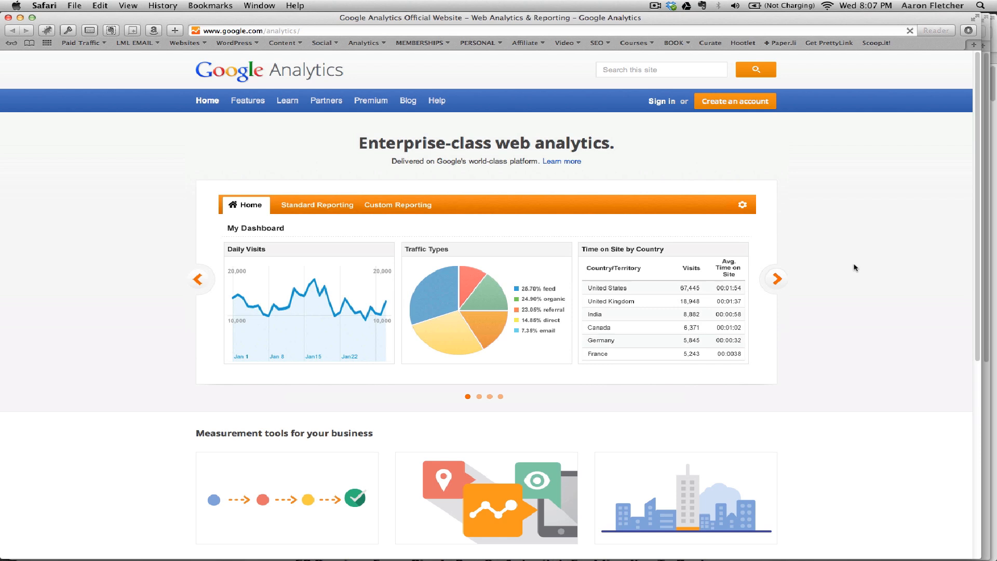
mouse_move(794, 184)
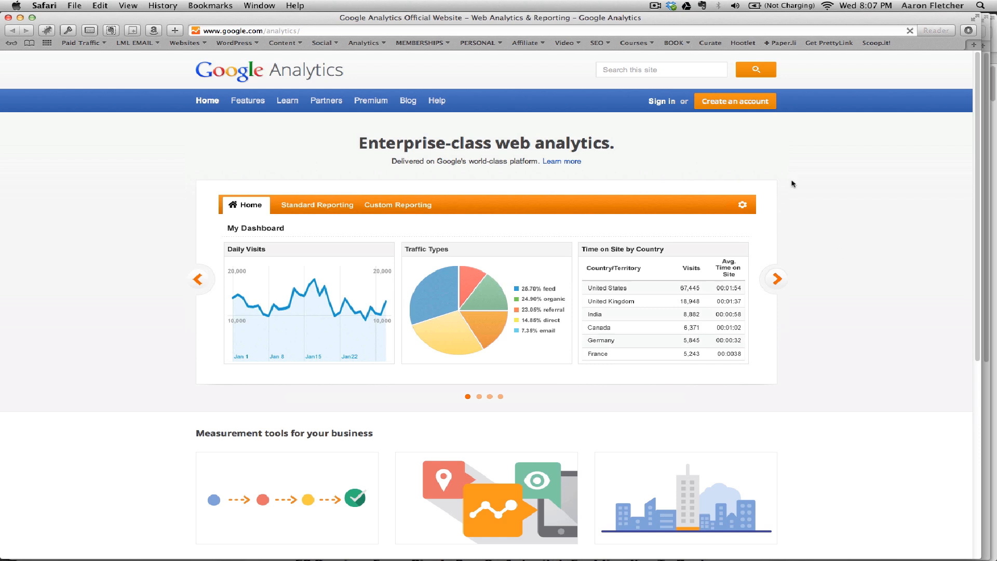
mouse_move(661, 104)
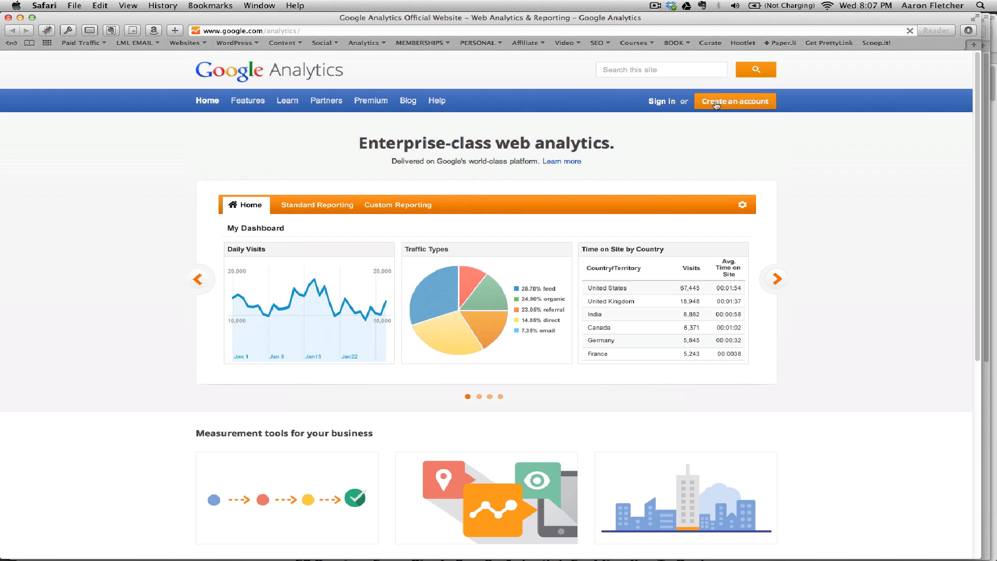
mouse_move(665, 111)
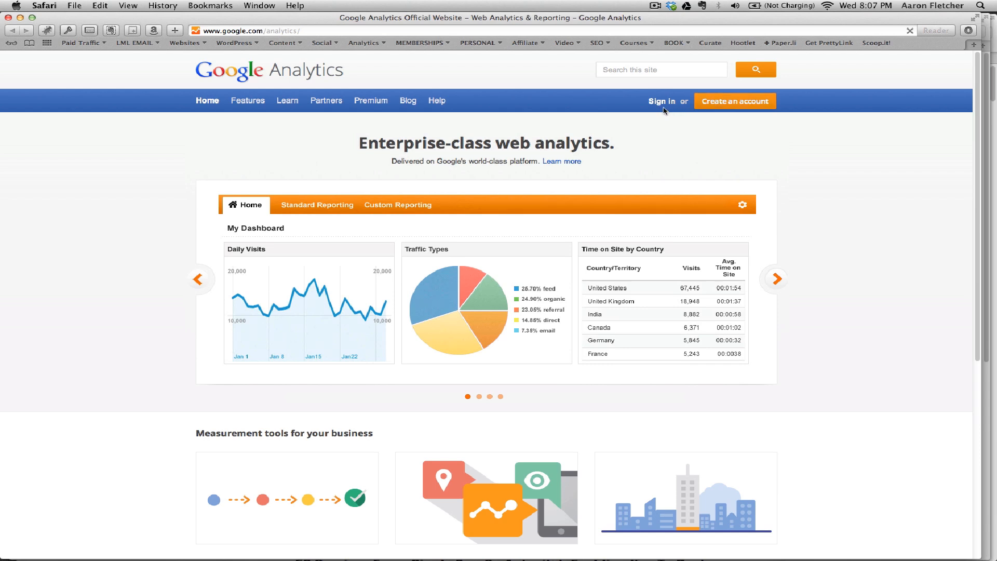
- Sign in to Google Analytics and start a new account from the Admin page
left_click(661, 101)
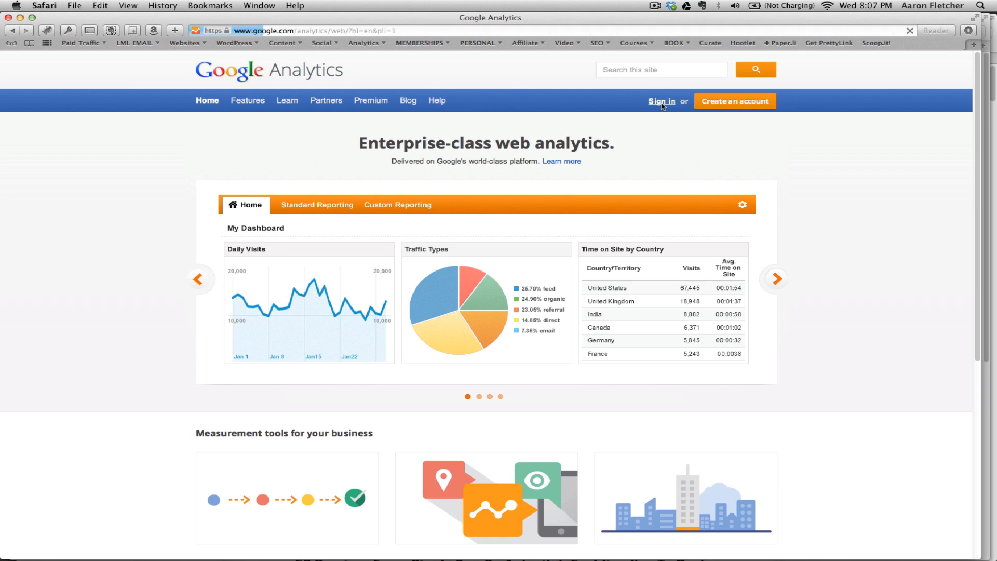
left_click(662, 101)
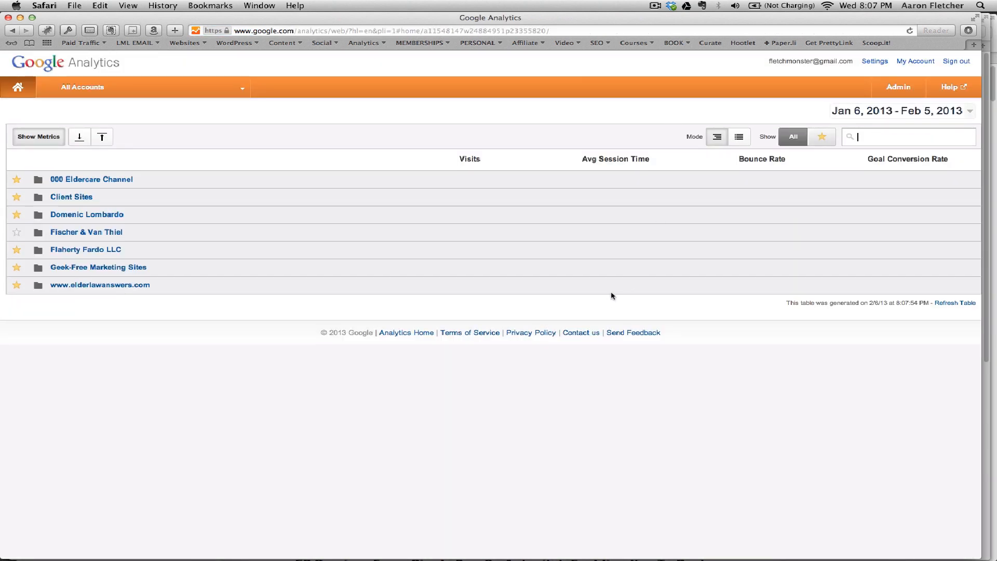
left_click(898, 87)
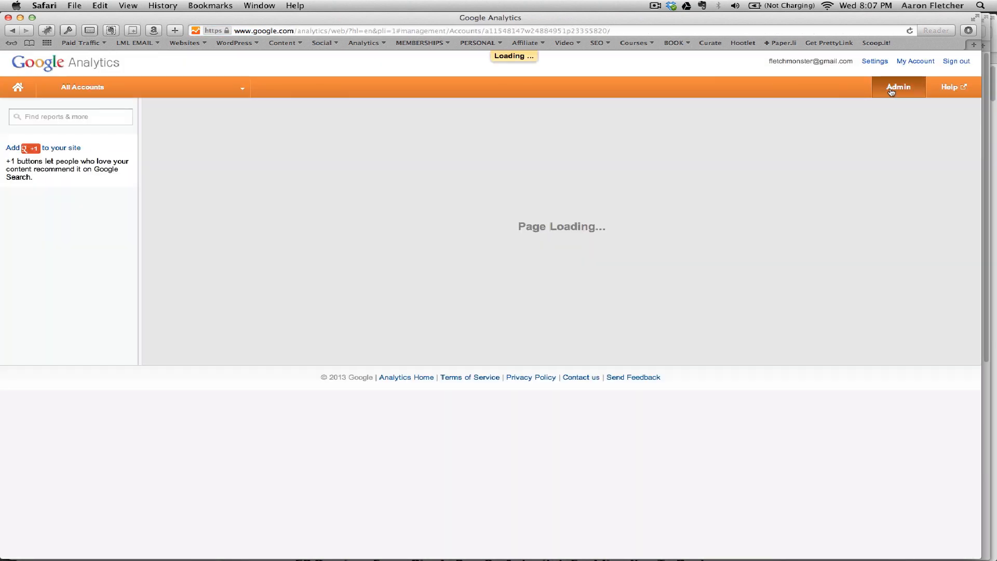
left_click(898, 86)
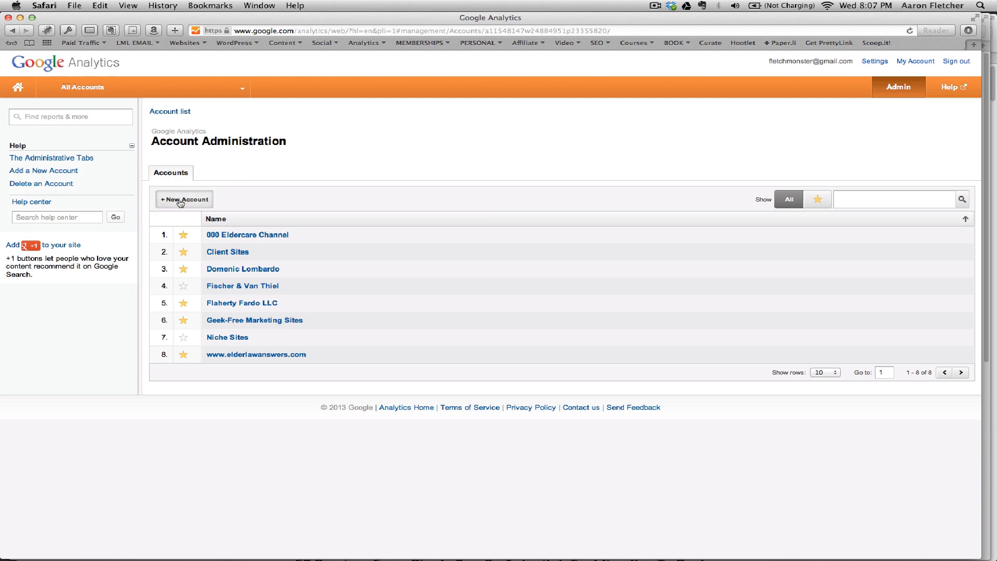
left_click(184, 199)
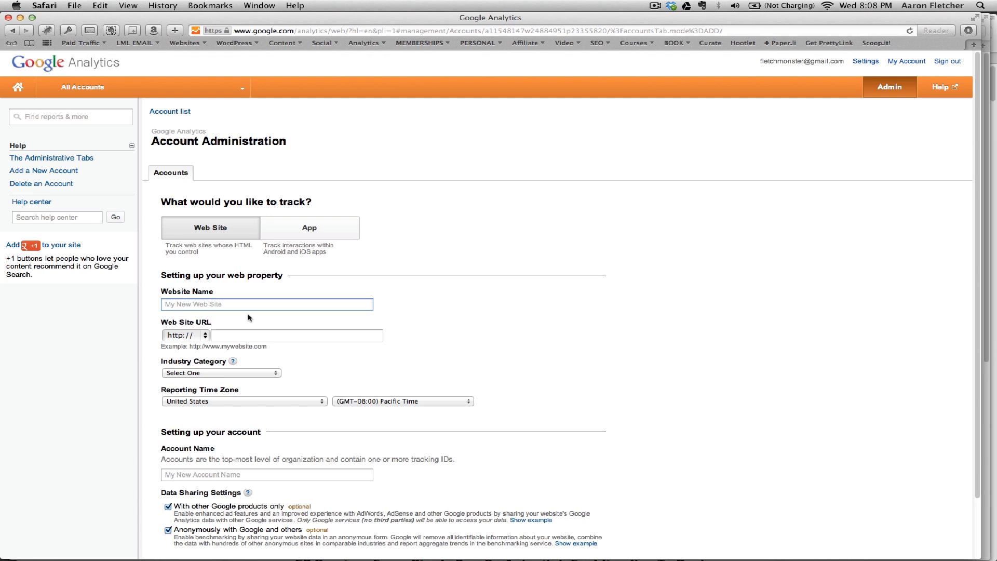
type("L")
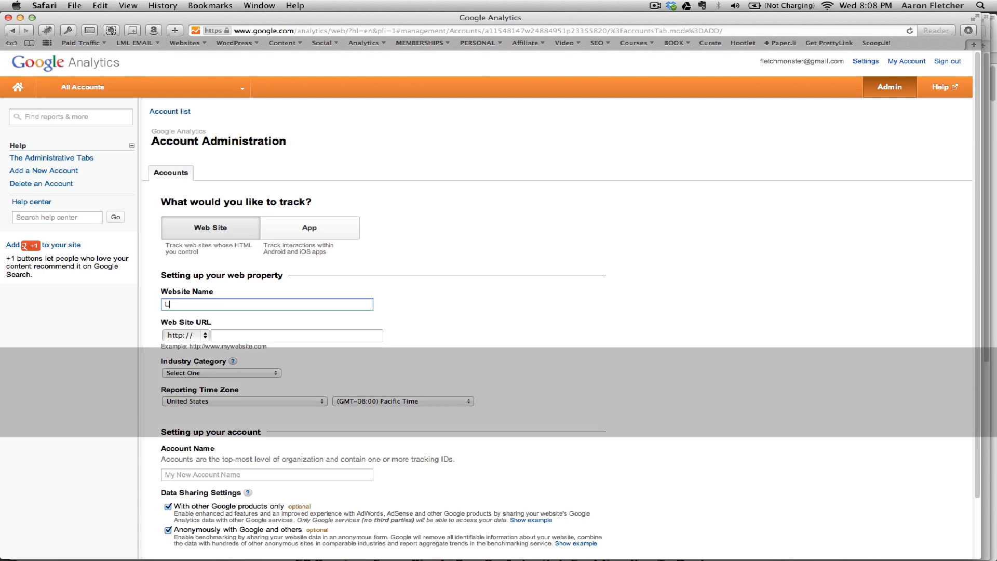
type("ee Legal")
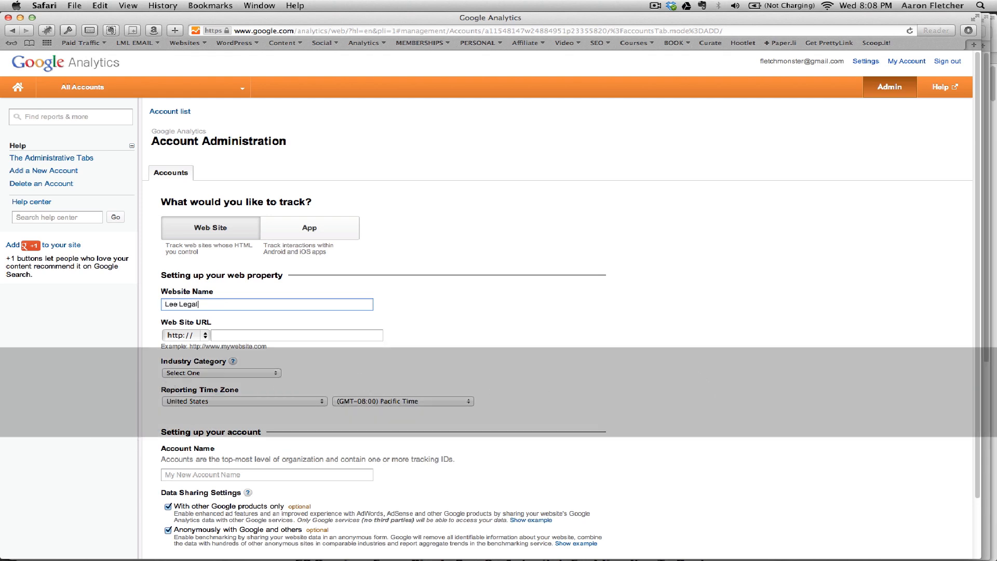
left_click(296, 335)
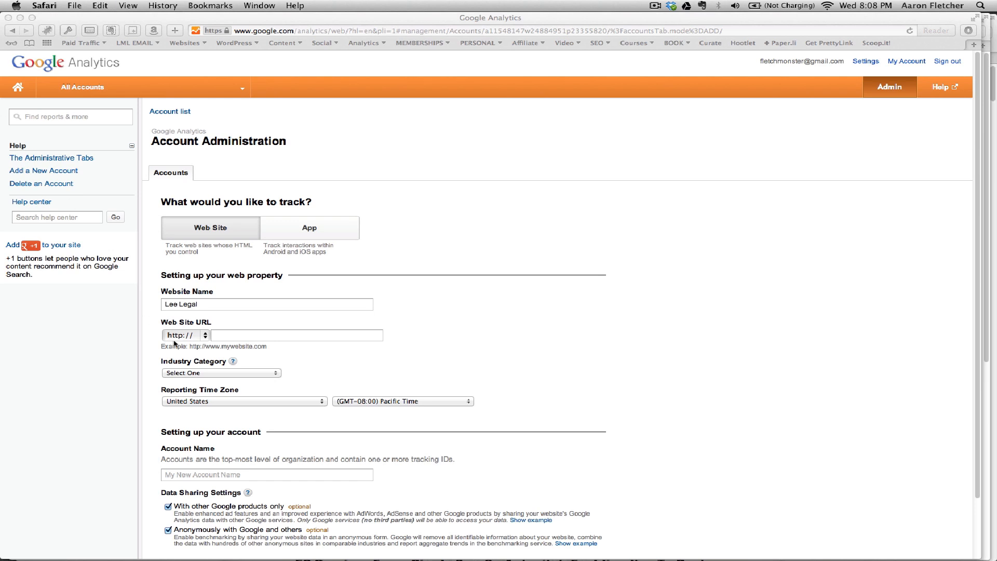
left_click(297, 335)
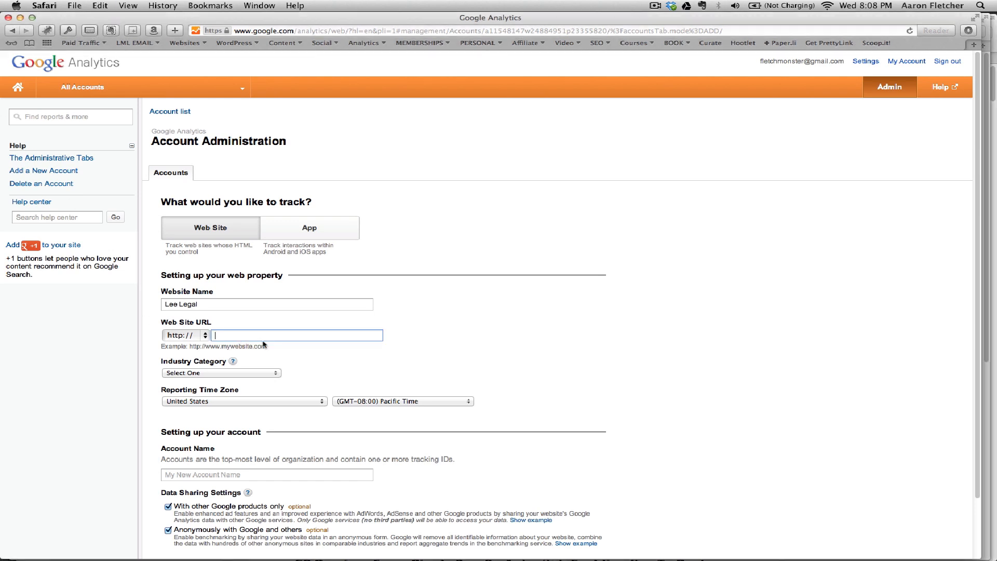
type("http://www.lee-legal.com")
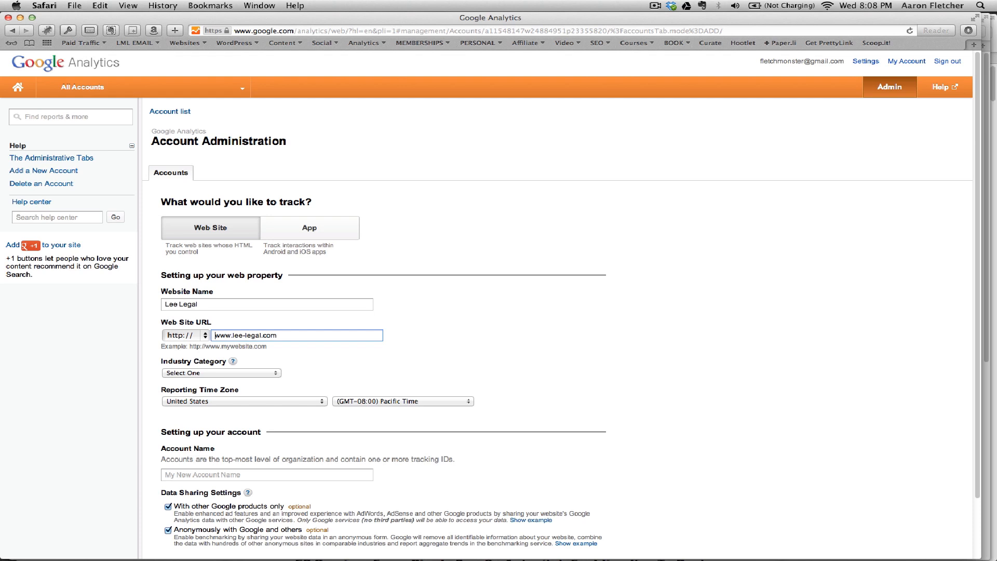
mouse_move(277, 370)
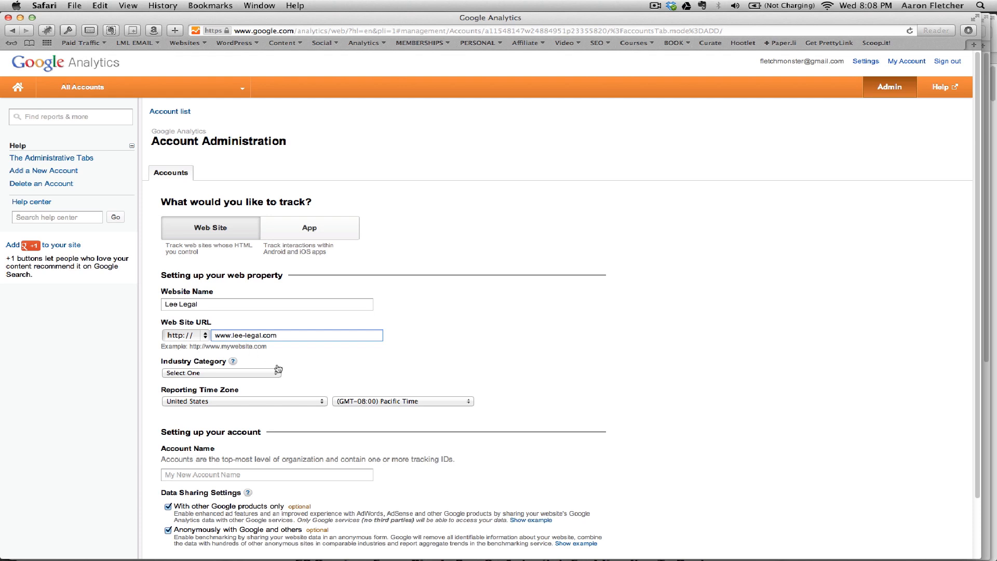
- Choose the Business and Industrial Markets industry and name the account 'Lee Legal'
left_click(221, 373)
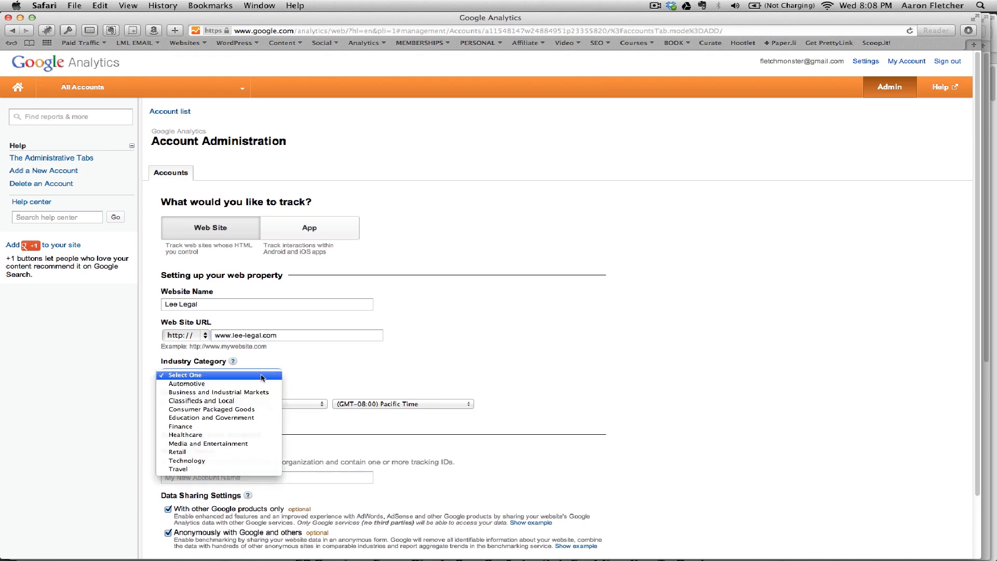
left_click(211, 392)
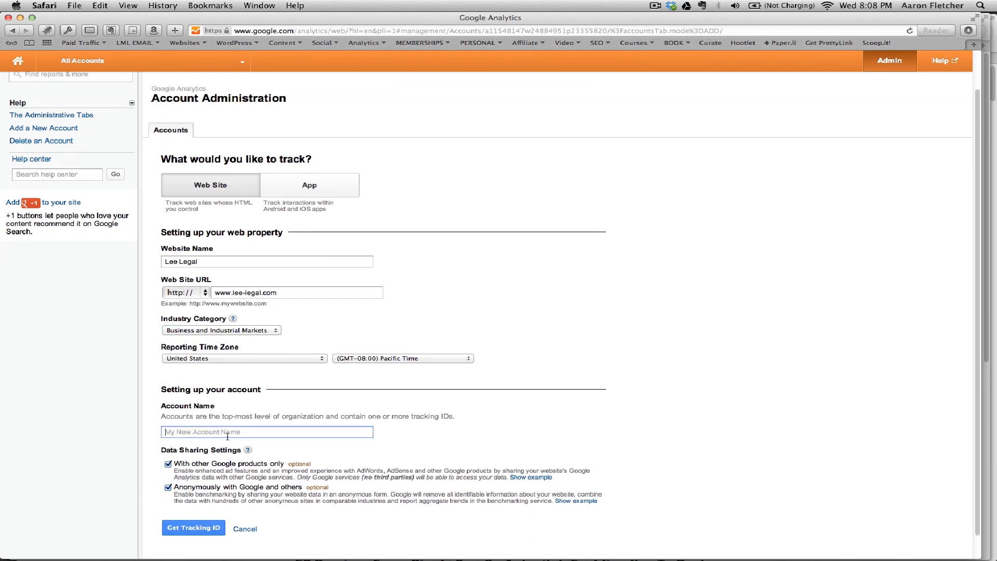
type("Lee L")
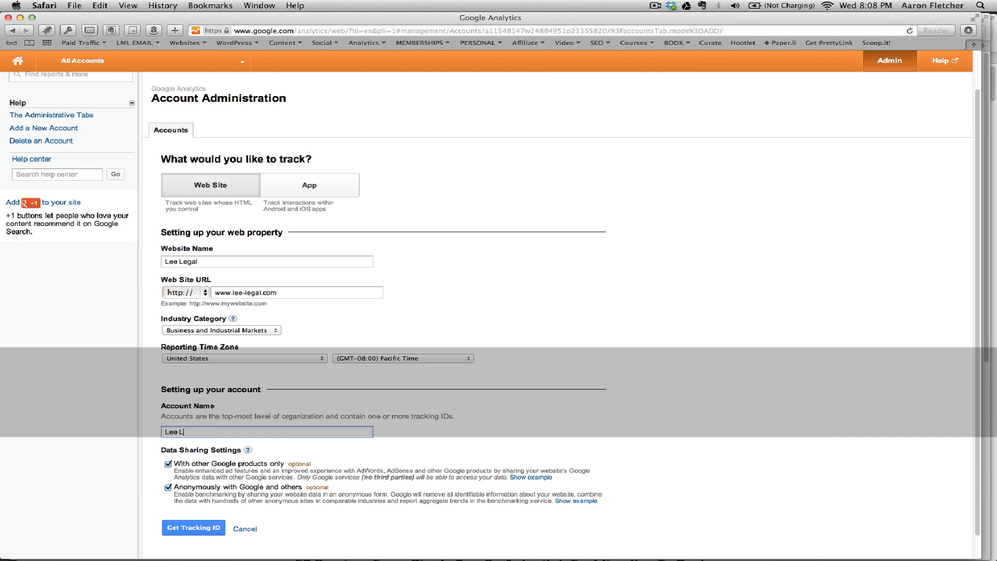
type("egal")
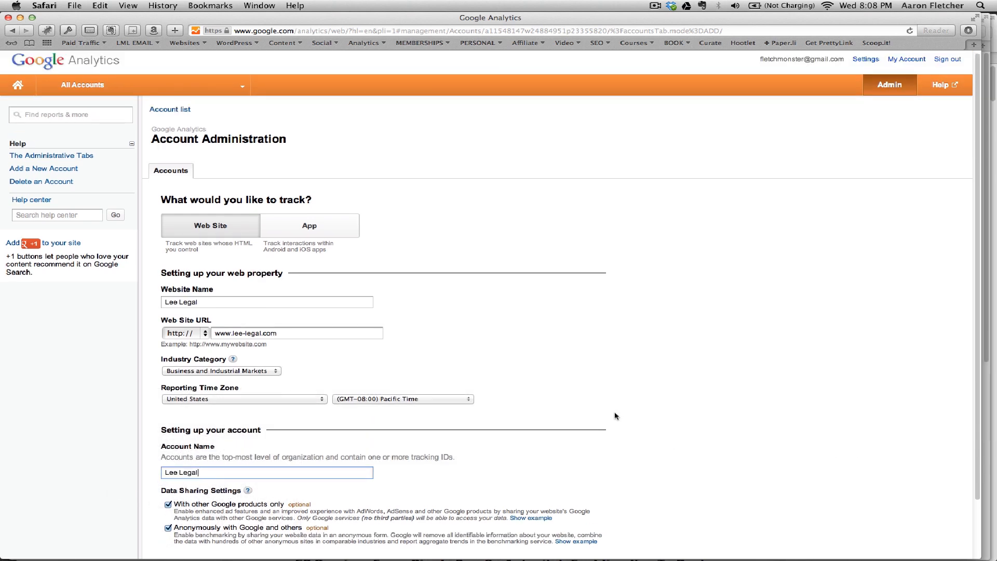
scroll("down", 3)
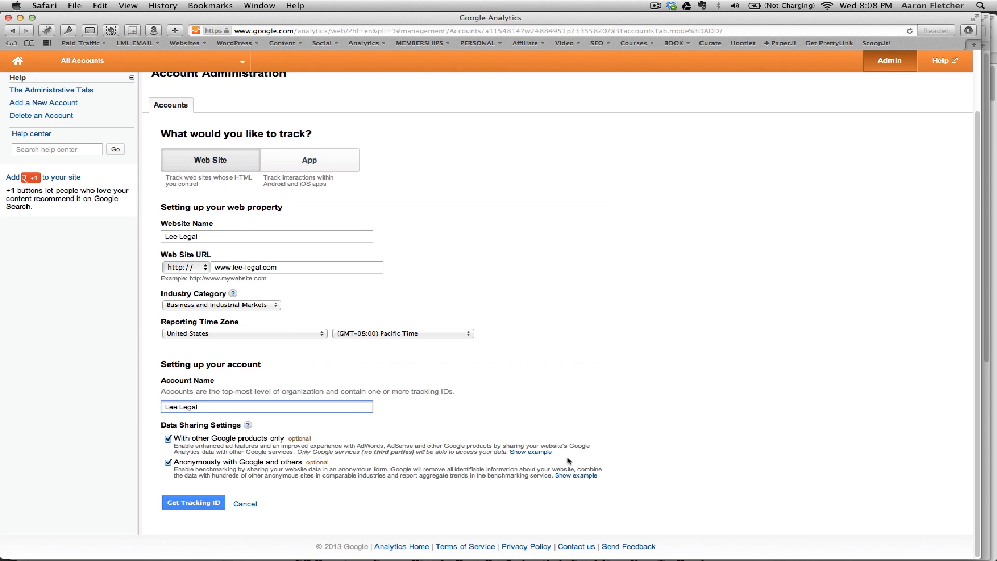
mouse_move(193, 507)
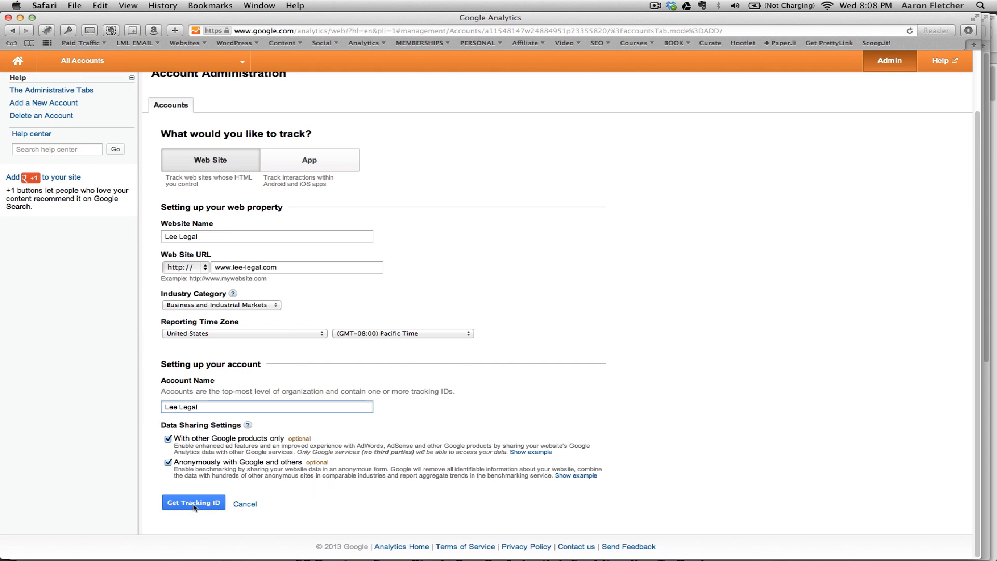
- Request a tracking ID and accept the Google Analytics terms of service
left_click(194, 503)
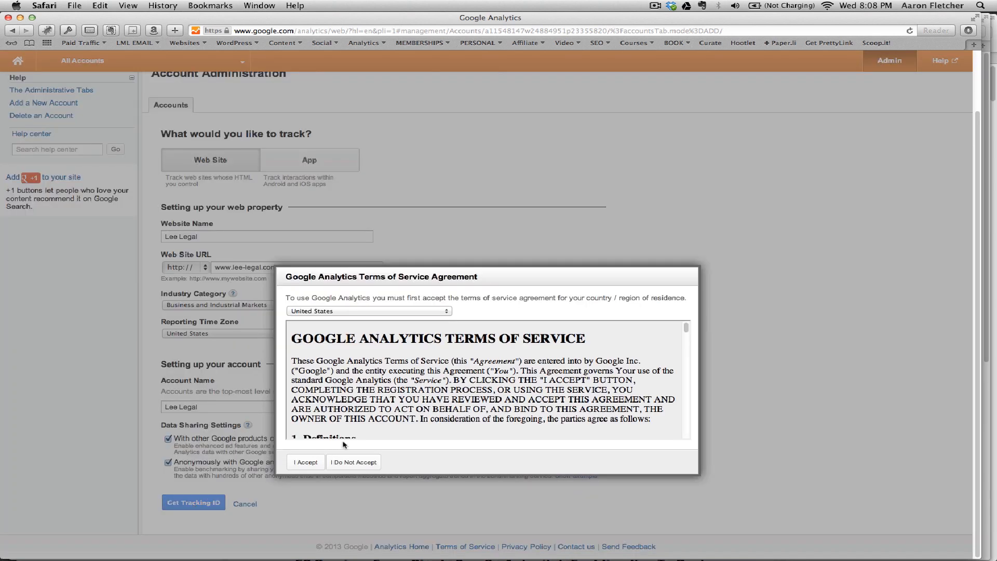
left_click(306, 462)
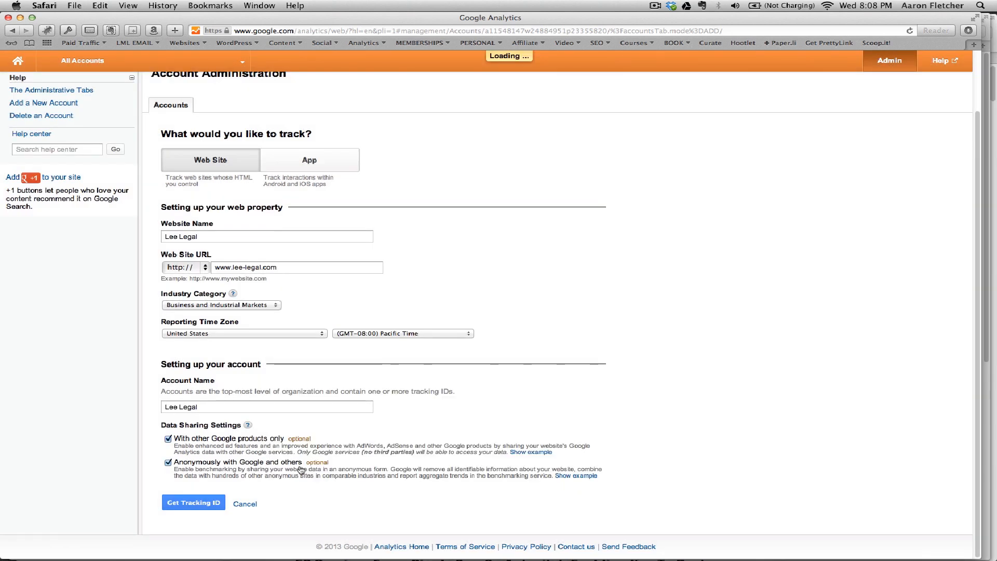
left_click(193, 503)
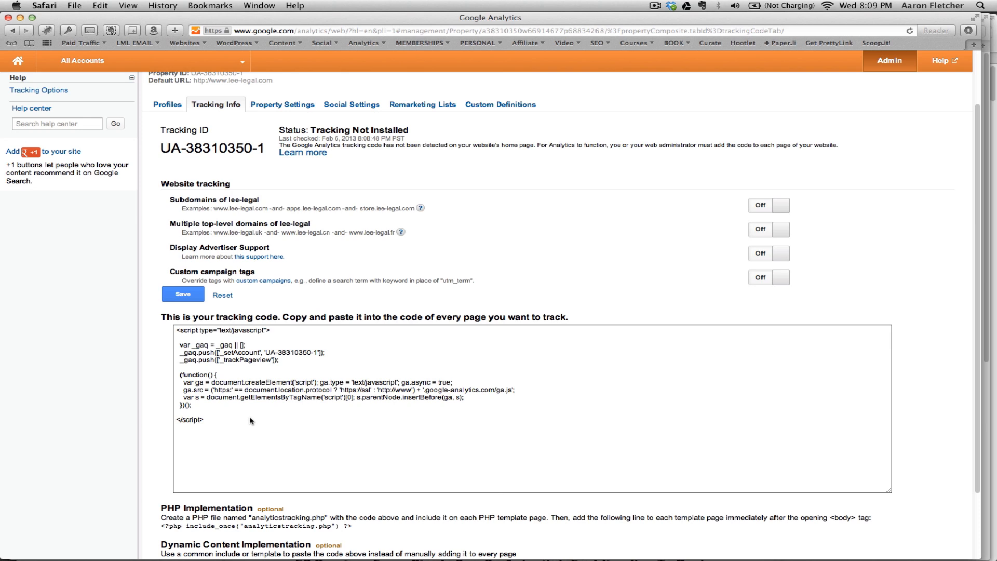
mouse_move(270, 419)
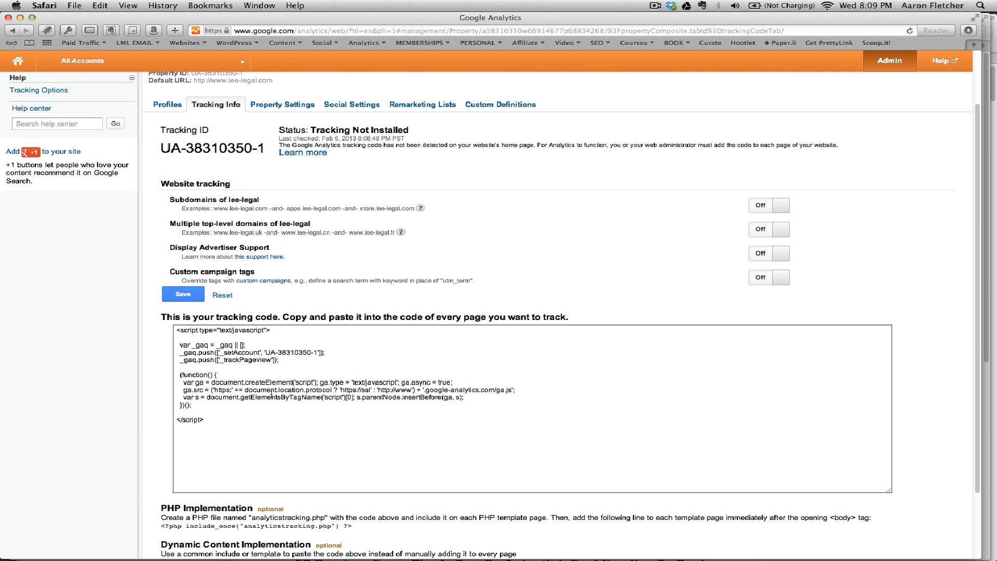
mouse_move(301, 425)
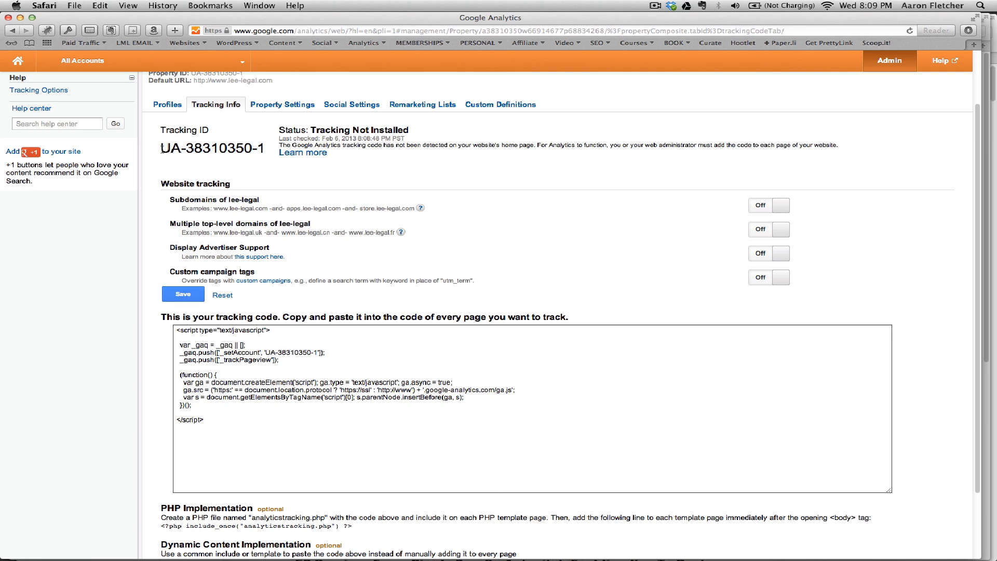
- Copy tracking ID UA-38310350-1 and switch to the Lee Legal site window
double_click(212, 149)
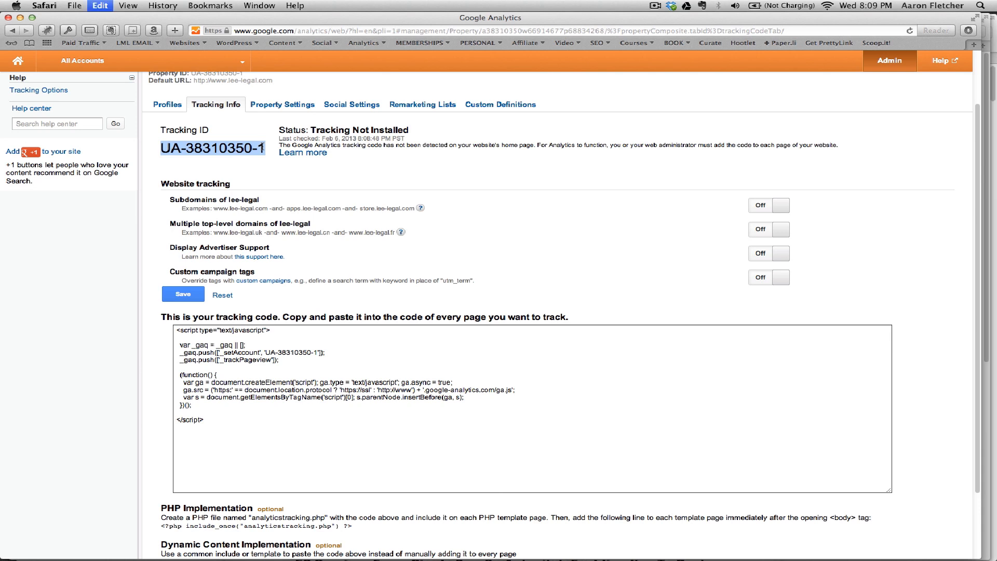
left_click(182, 295)
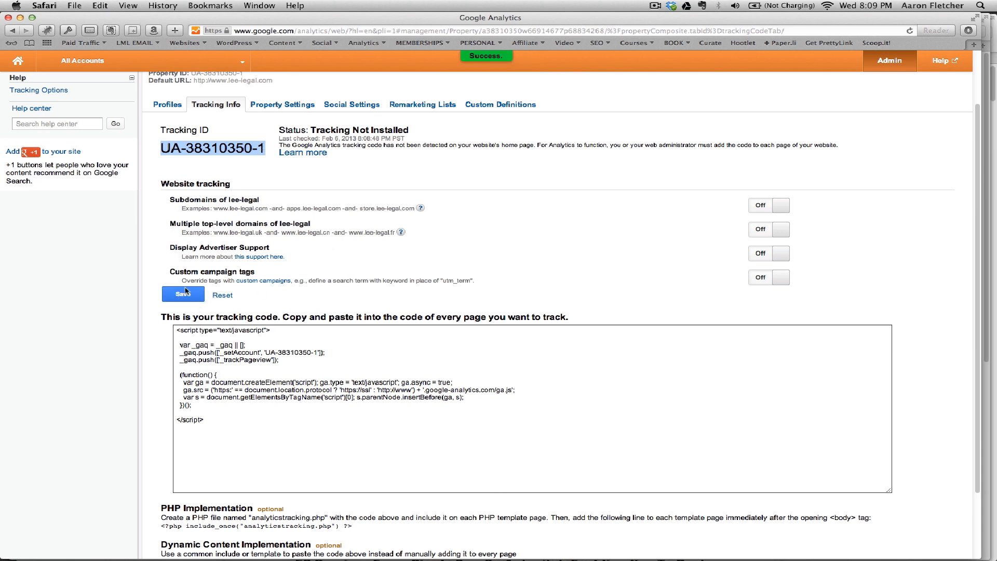
mouse_move(388, 249)
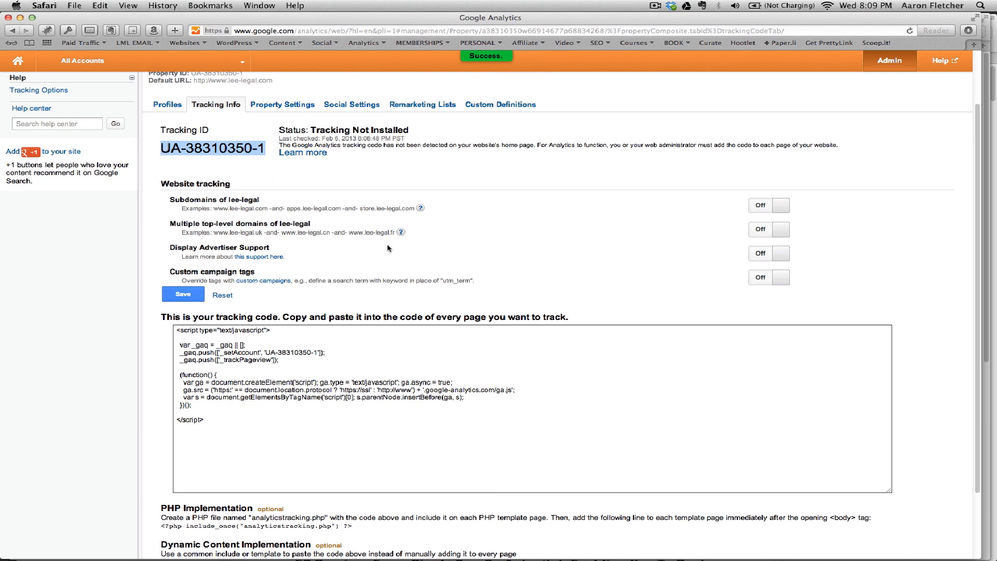
left_click(654, 6)
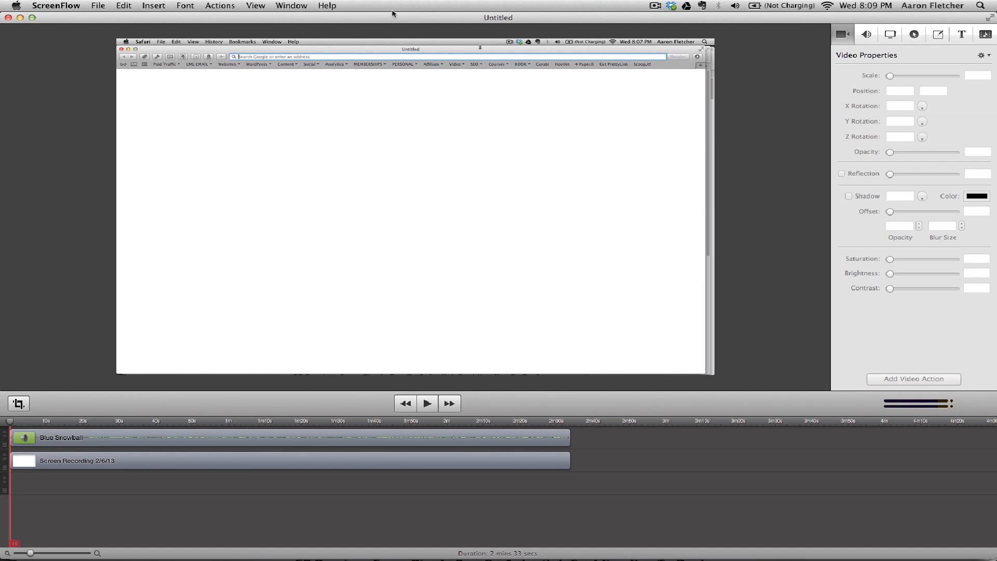
left_click(654, 6)
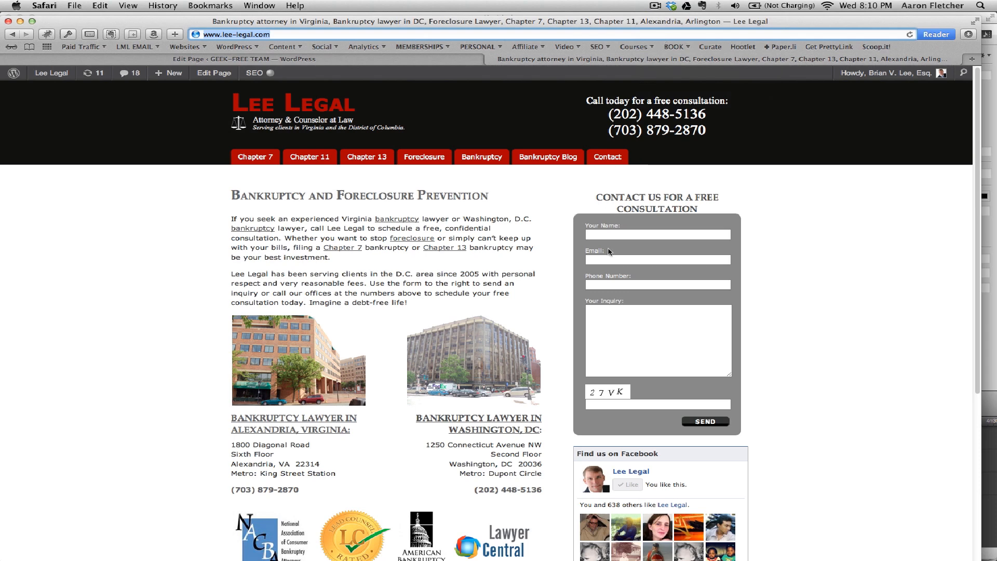
scroll("down", 3)
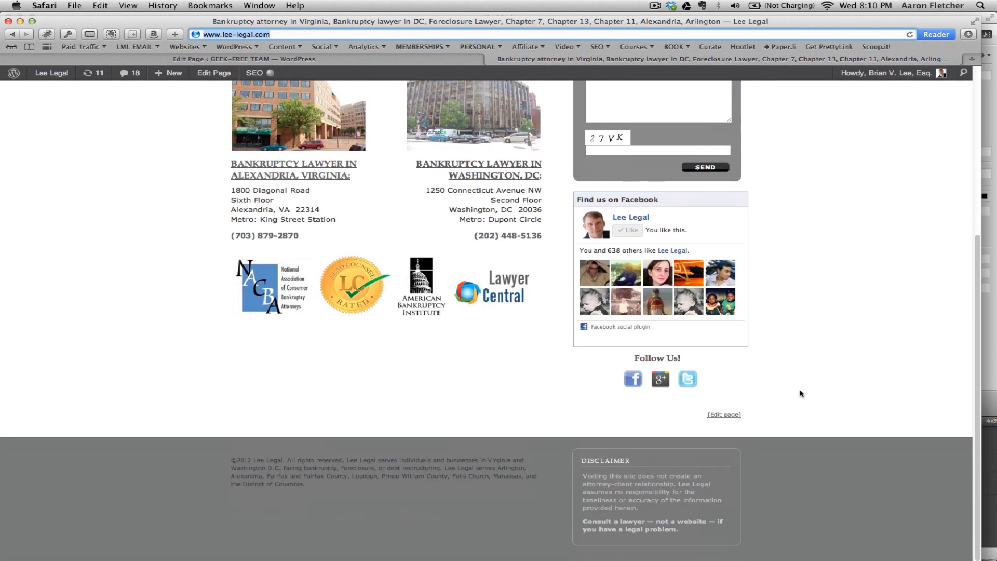
scroll("up", 3)
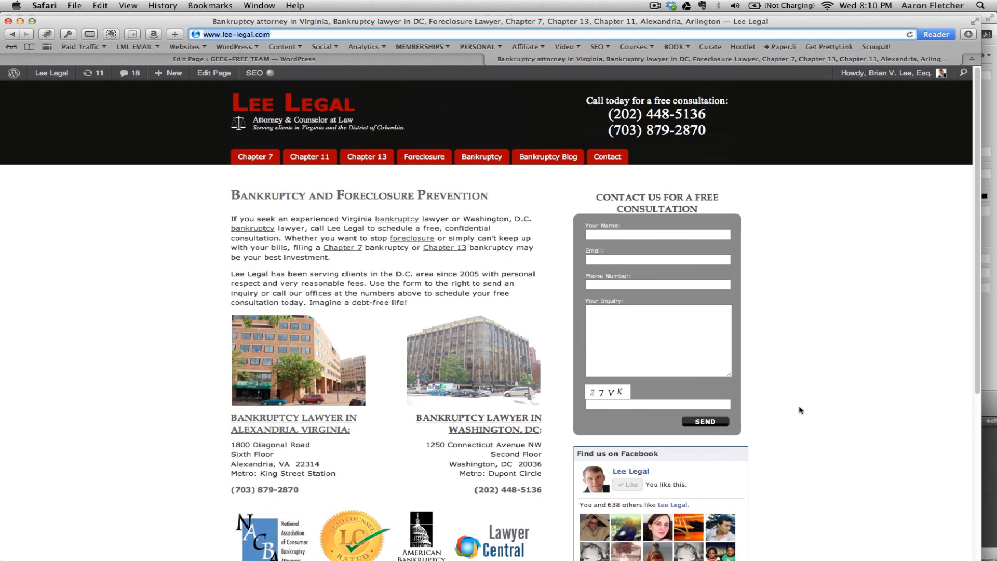
mouse_move(799, 407)
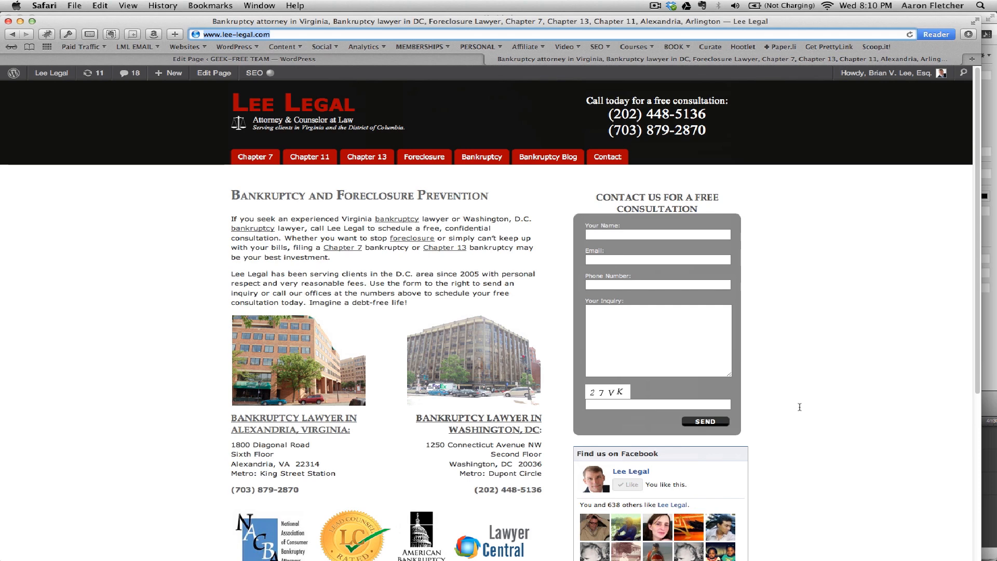
mouse_move(289, 35)
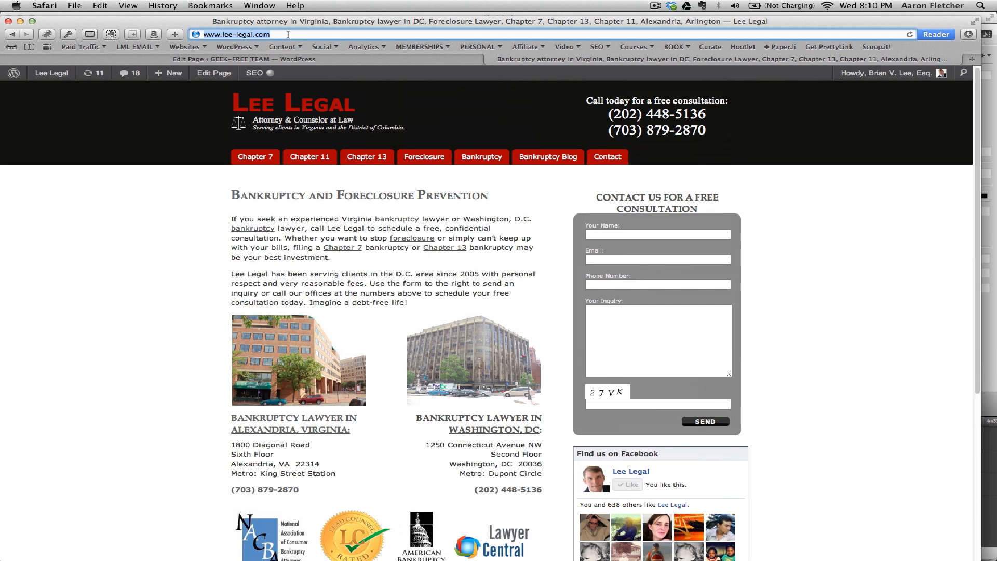
left_click(241, 35)
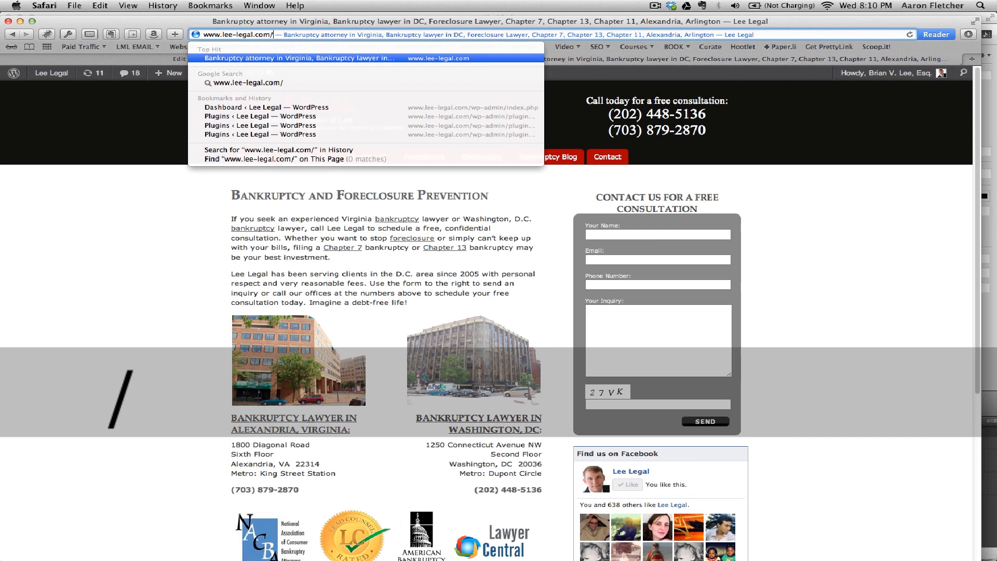
type("/wp-admin/index.php")
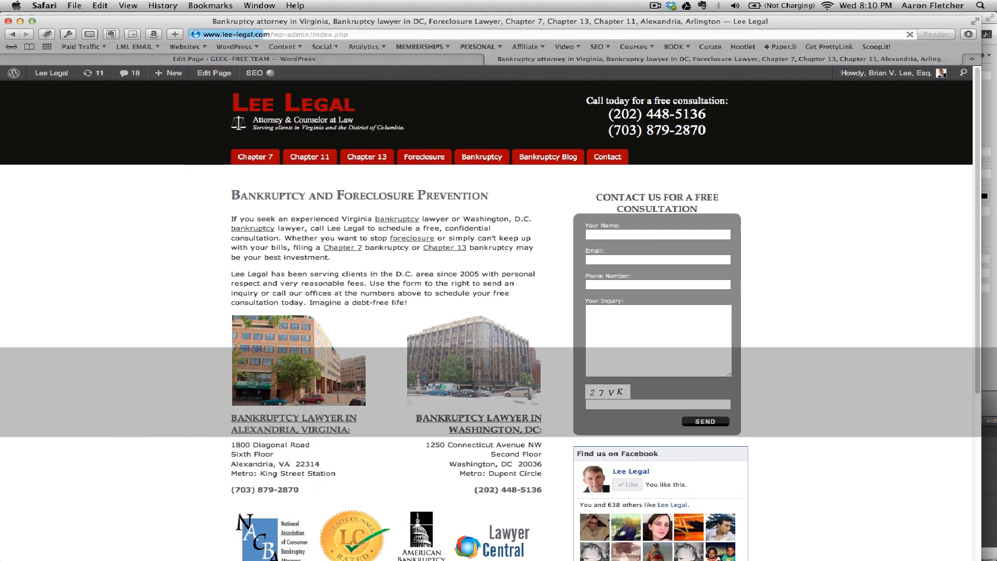
left_click(50, 72)
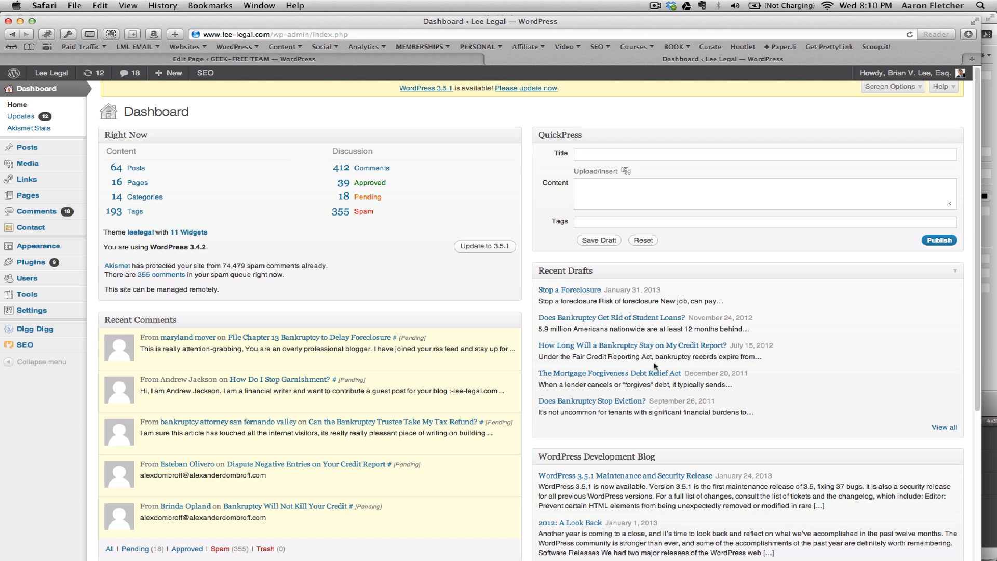
mouse_move(207, 353)
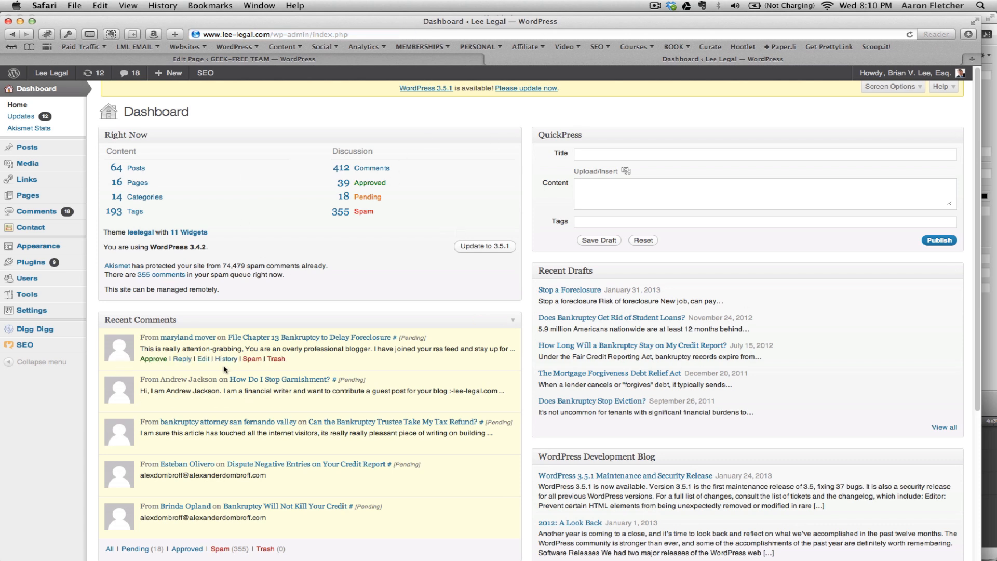
mouse_move(38, 247)
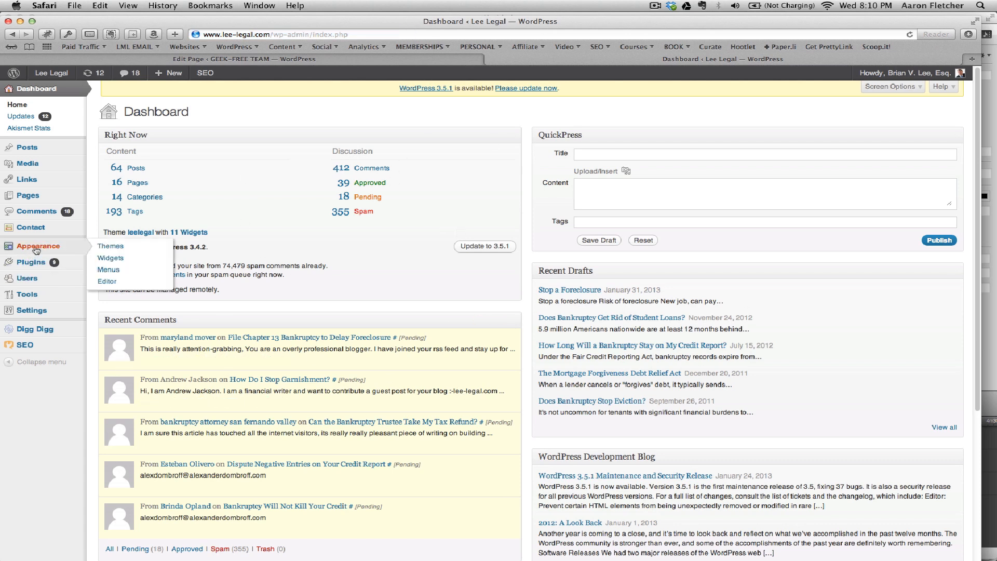
mouse_move(28, 262)
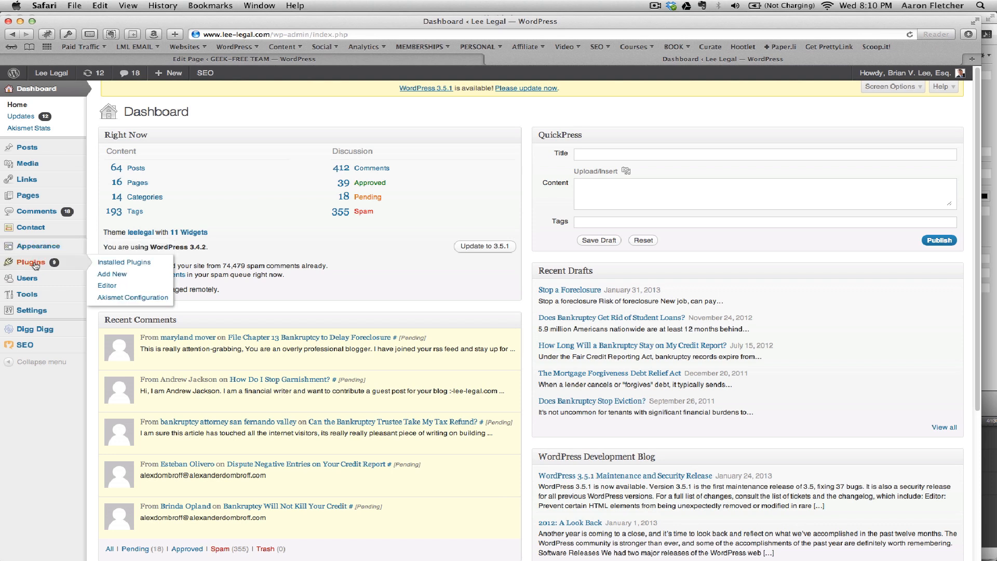
mouse_move(48, 264)
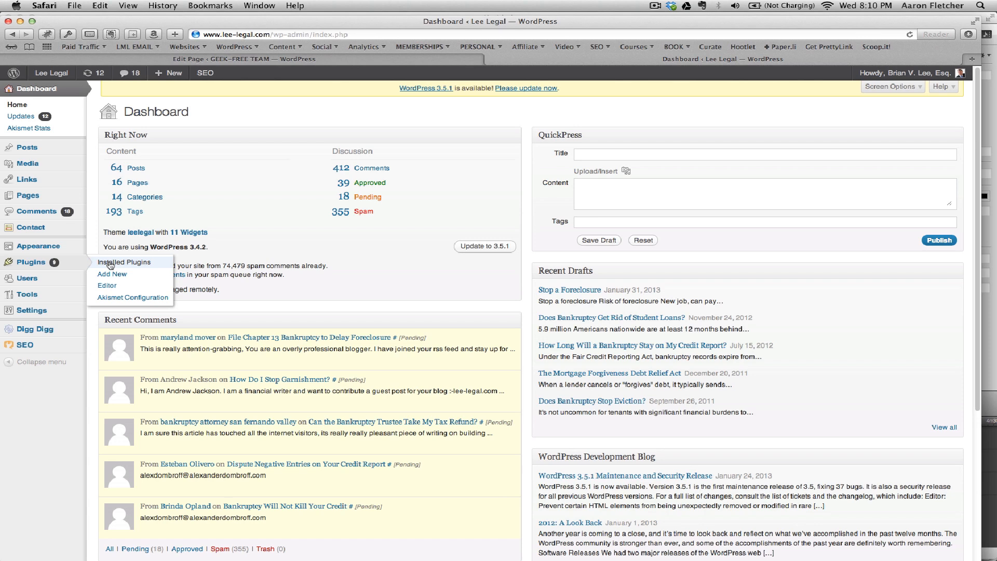
- Search Plugins > Add New for 'google analytics'
left_click(113, 274)
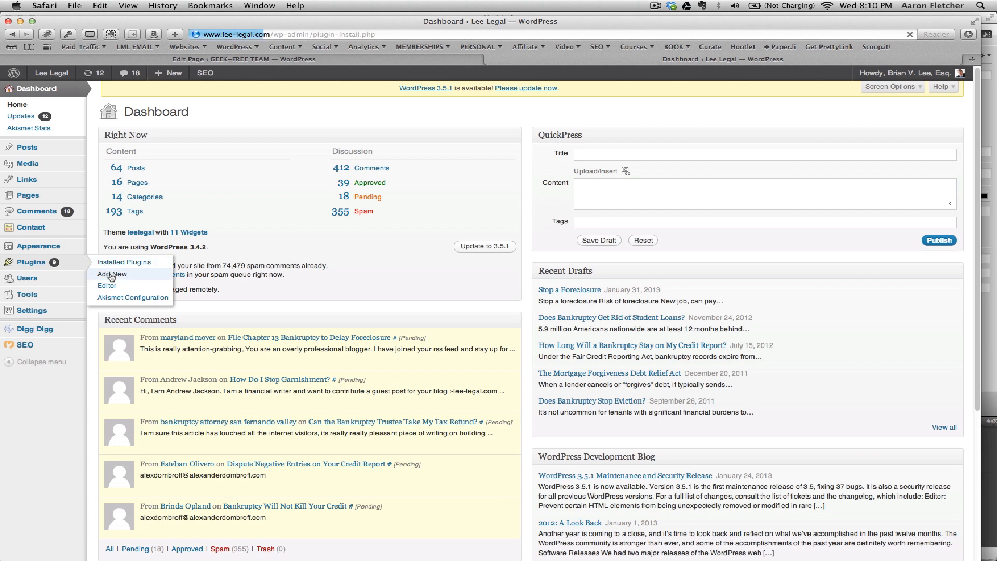
left_click(111, 274)
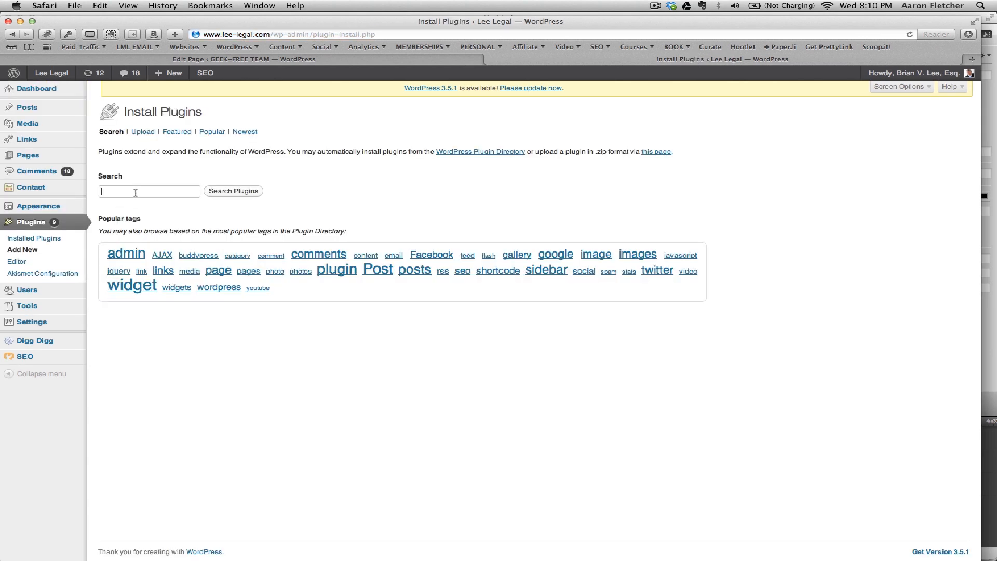
type("google analy")
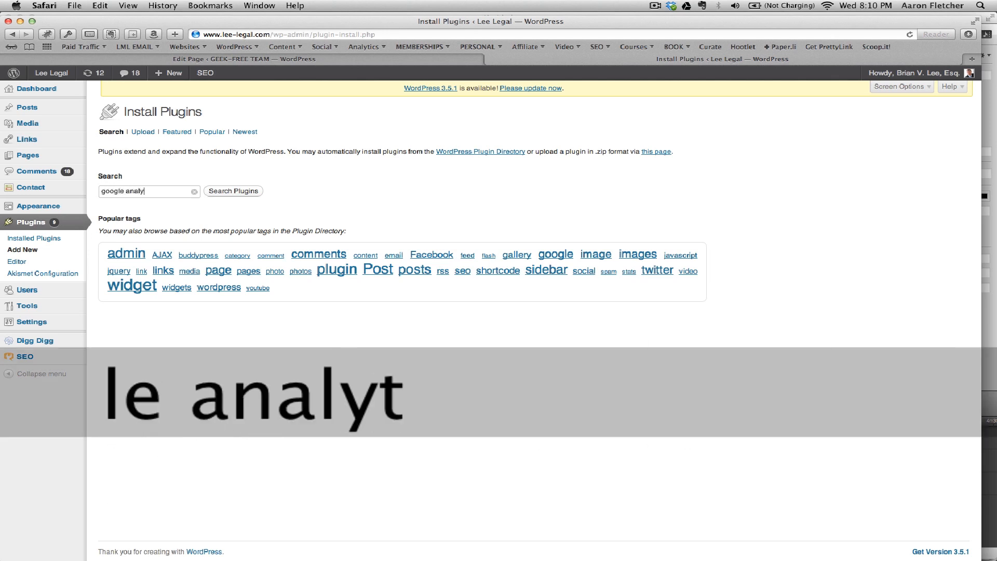
left_click(234, 191)
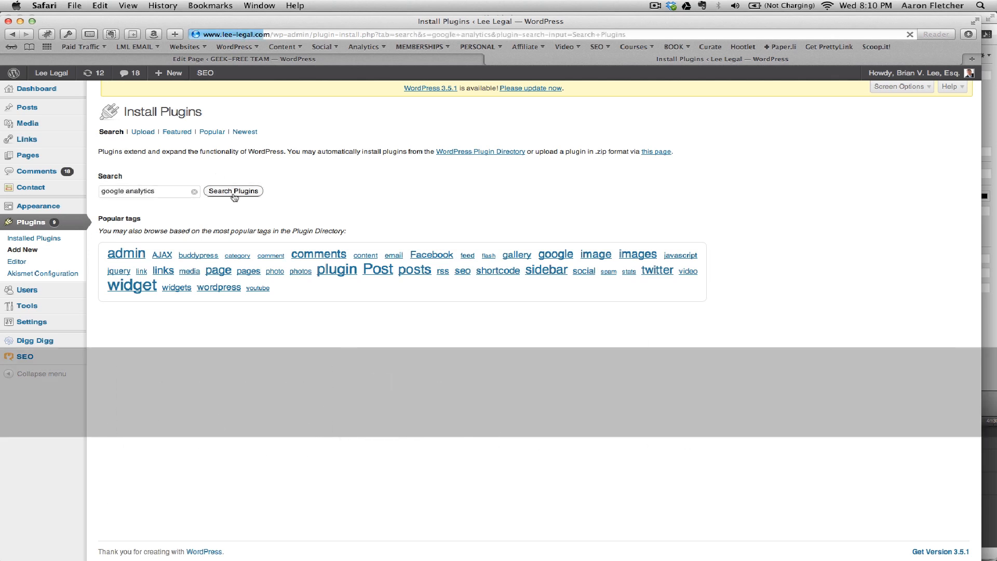
left_click(233, 190)
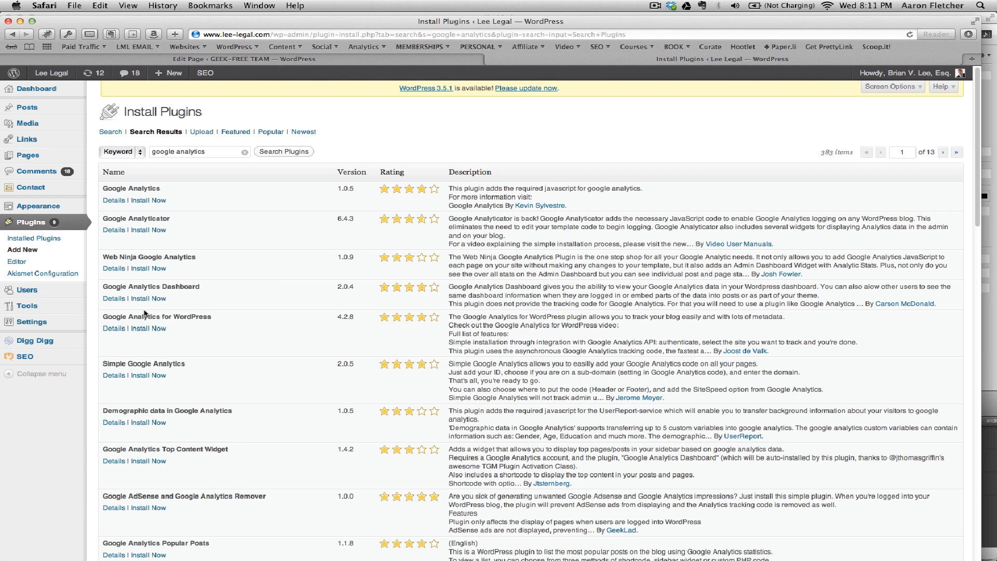
mouse_move(754, 356)
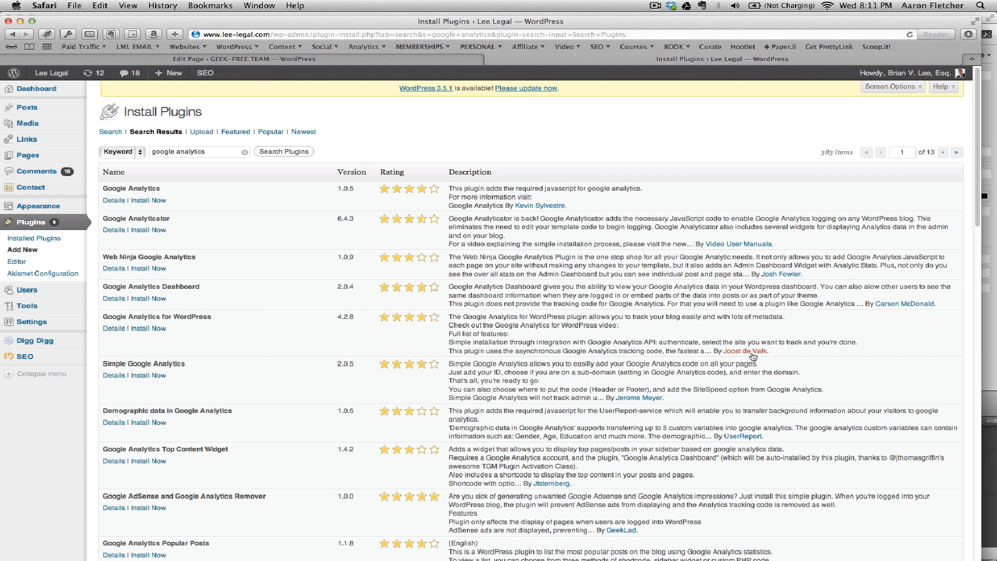
mouse_move(734, 357)
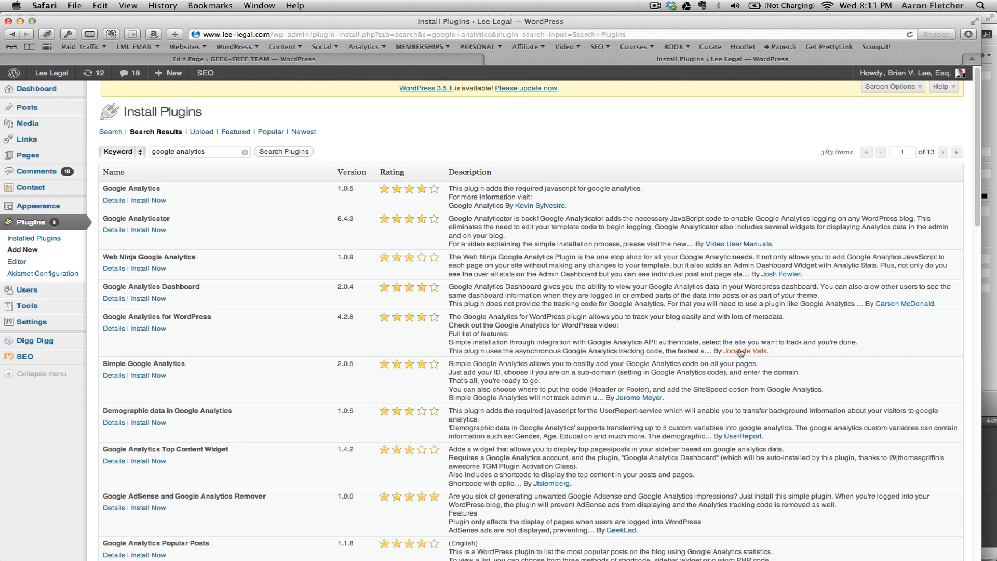
mouse_move(747, 353)
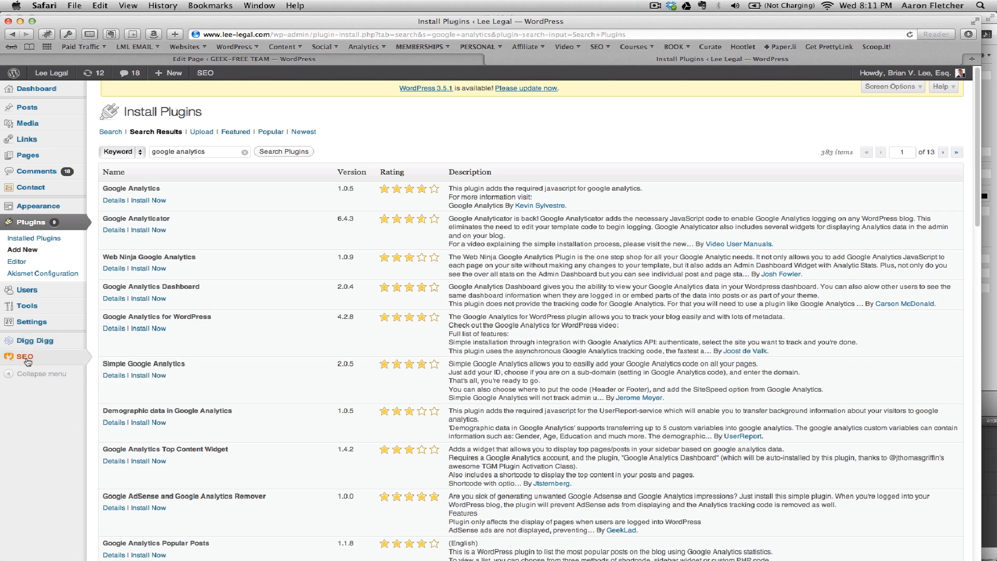
mouse_move(253, 347)
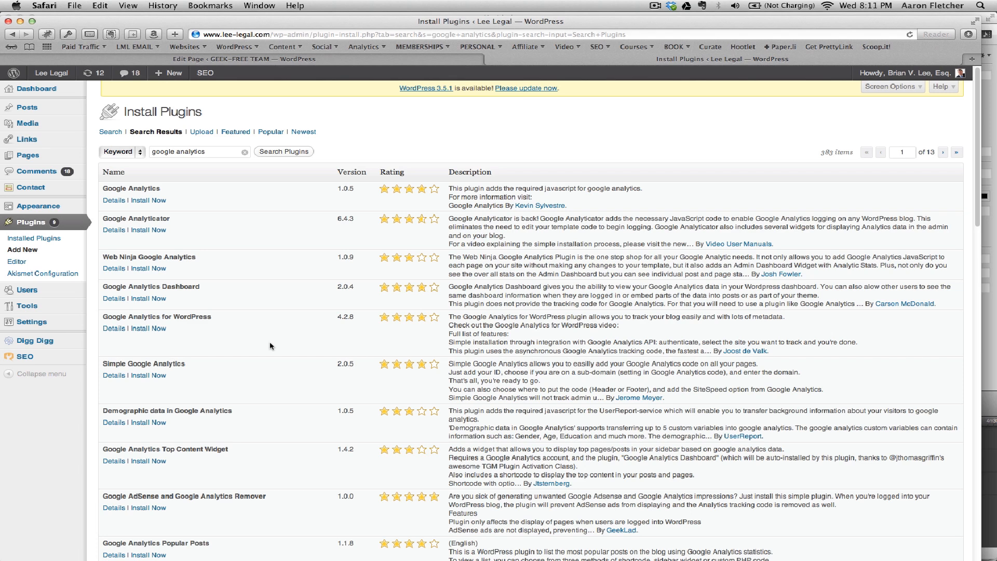
mouse_move(425, 289)
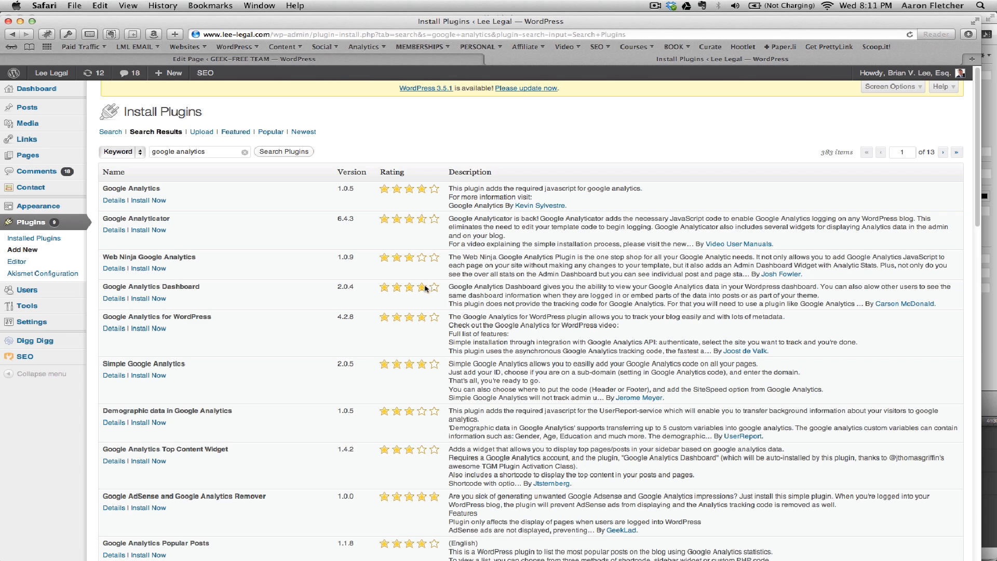
mouse_move(102, 336)
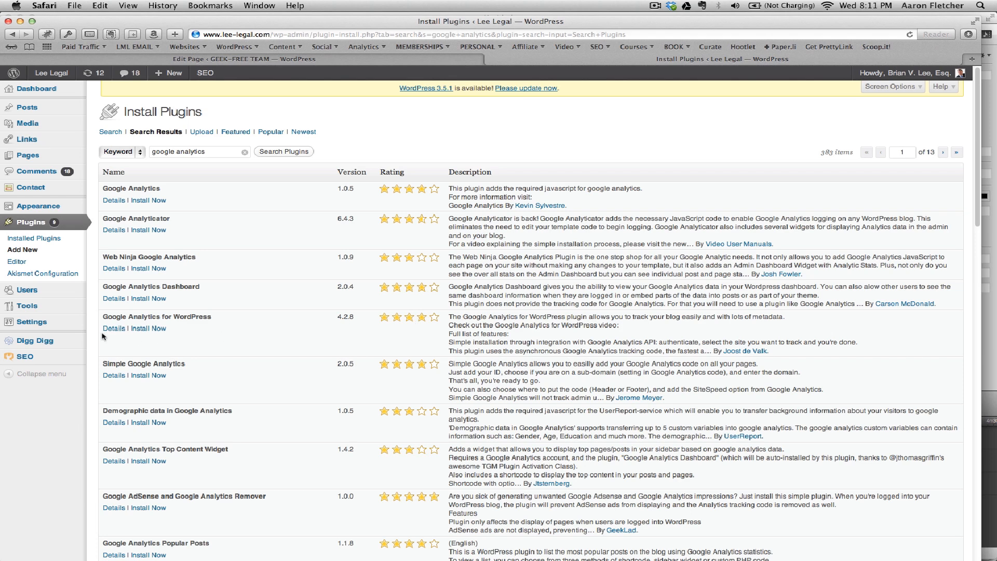
- Choose Install Now for Google Analytics for WordPress
left_click(148, 328)
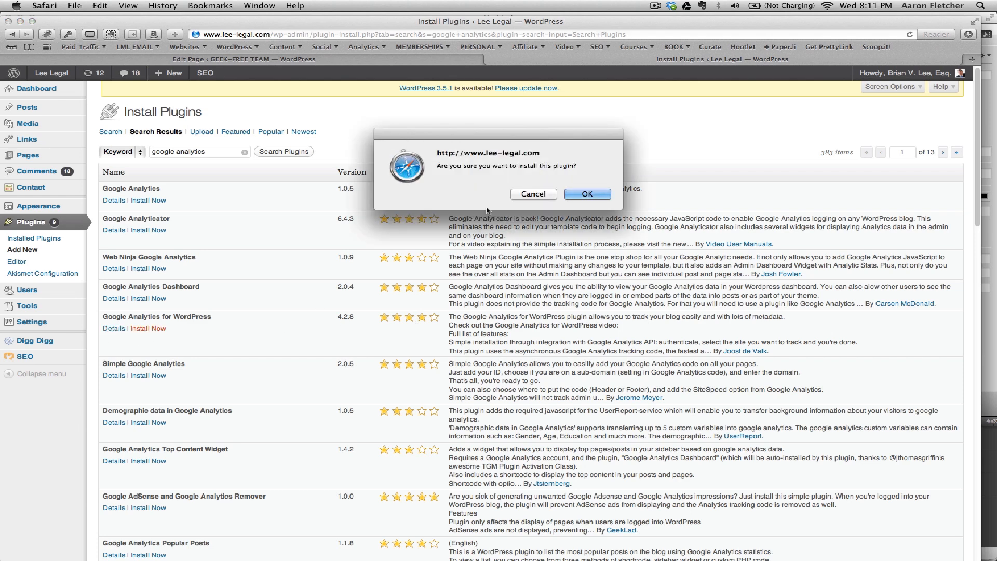
- Confirm the install, activate the plugin, and open Settings > Google Analytics
left_click(587, 194)
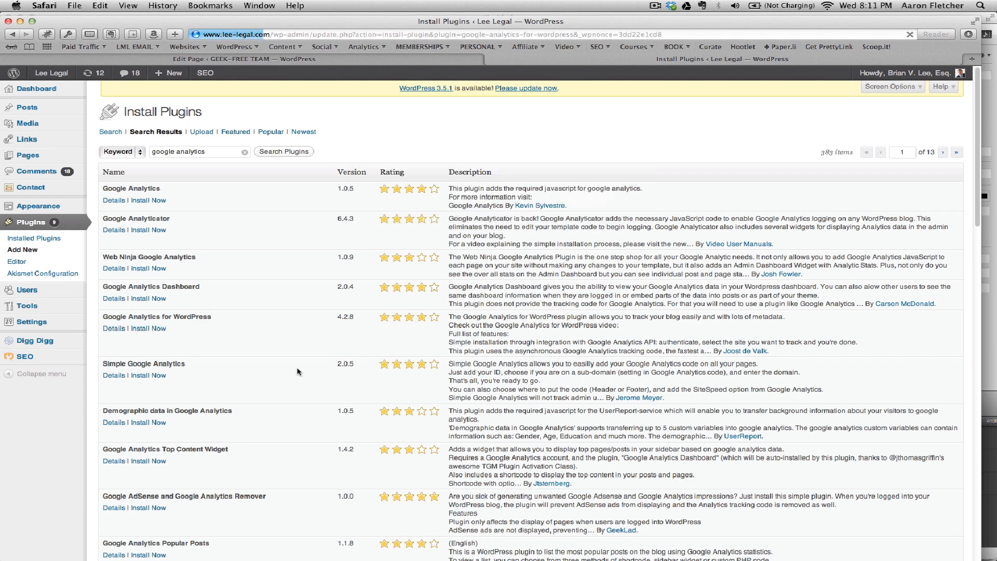
left_click(148, 328)
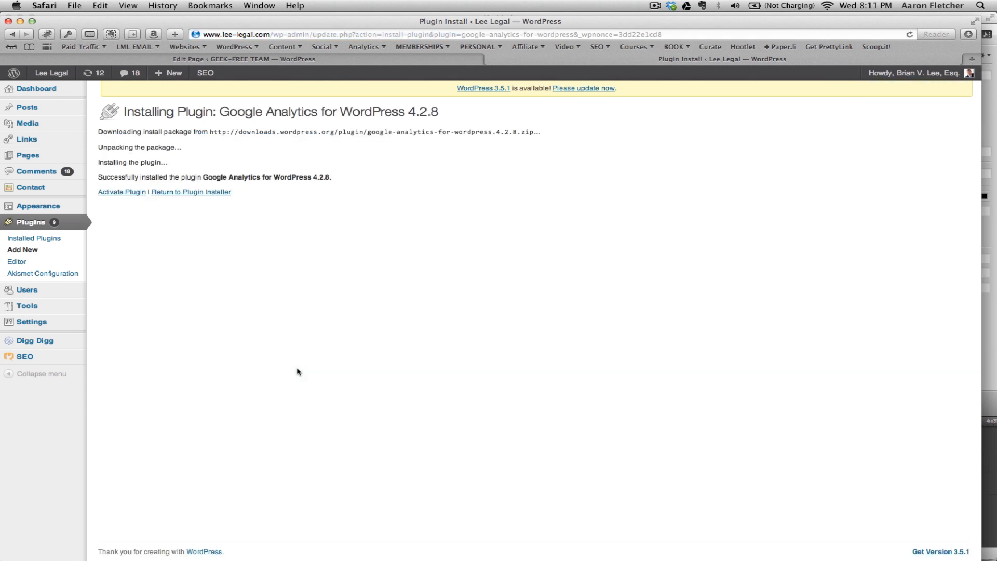
left_click(122, 192)
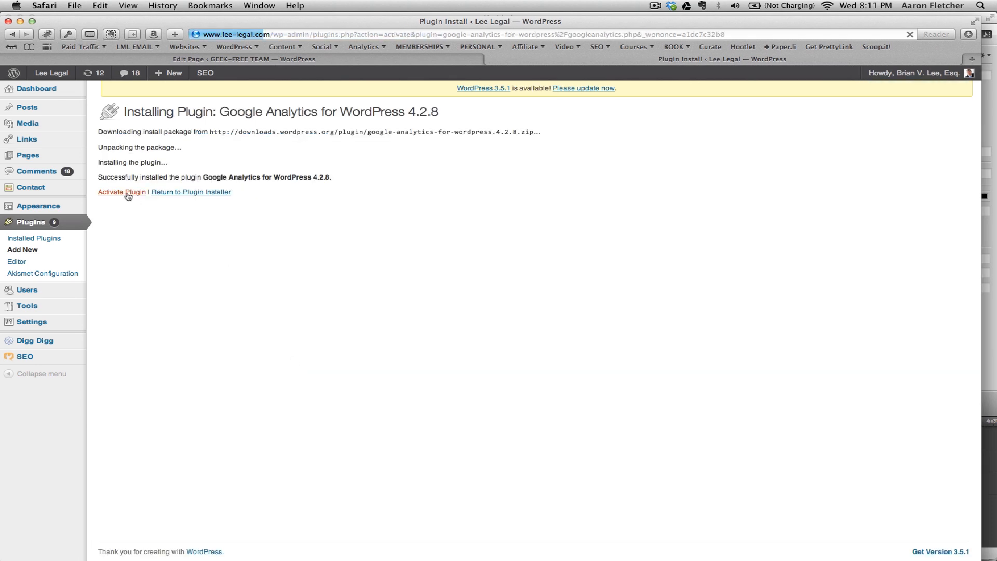
left_click(122, 192)
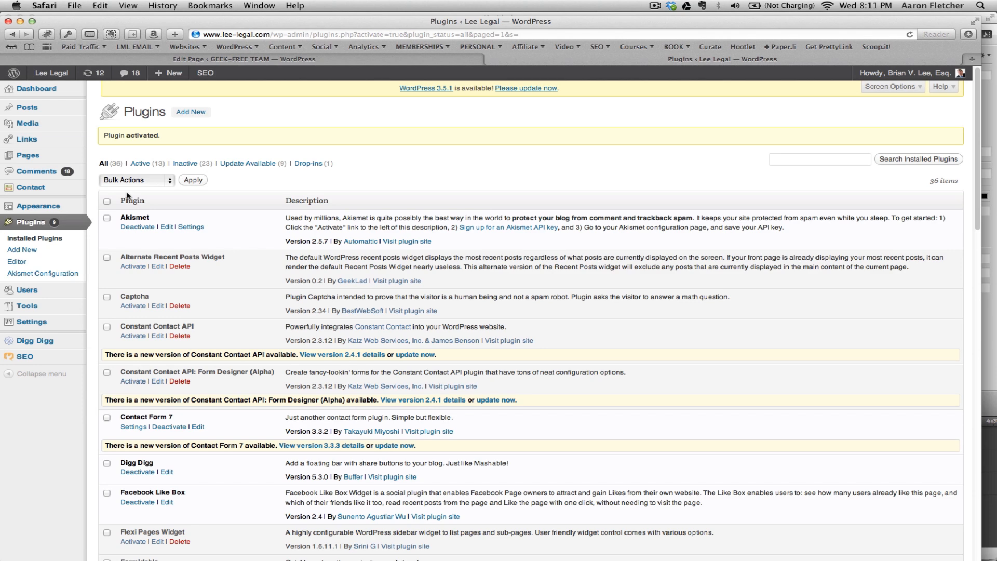
left_click(32, 322)
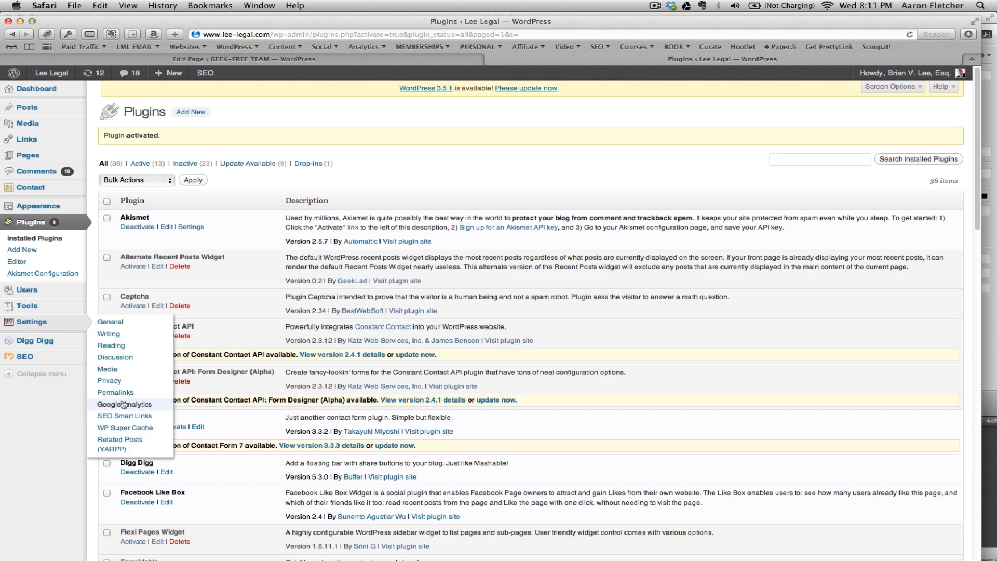
left_click(124, 405)
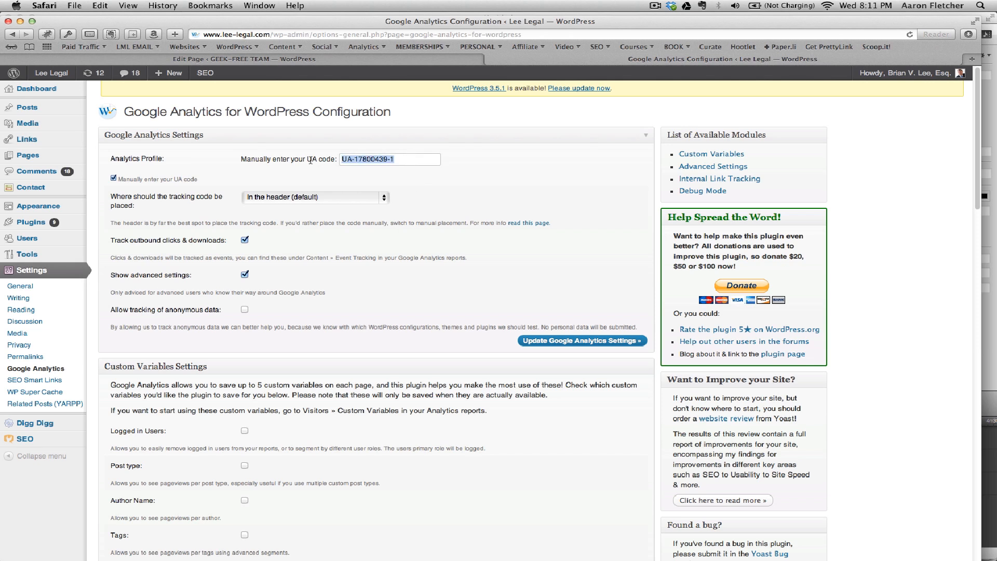
type("UA-38310350-1")
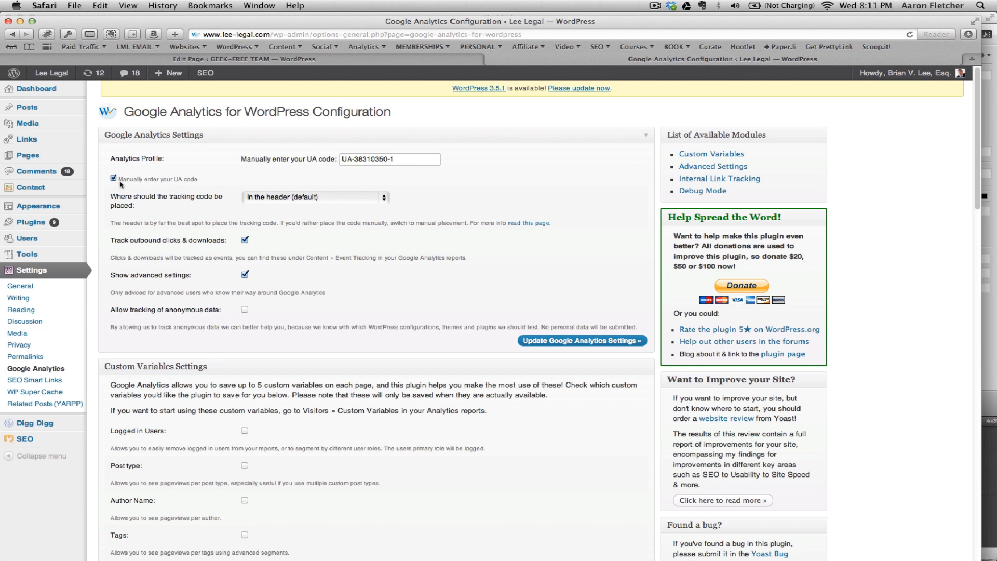
left_click(114, 178)
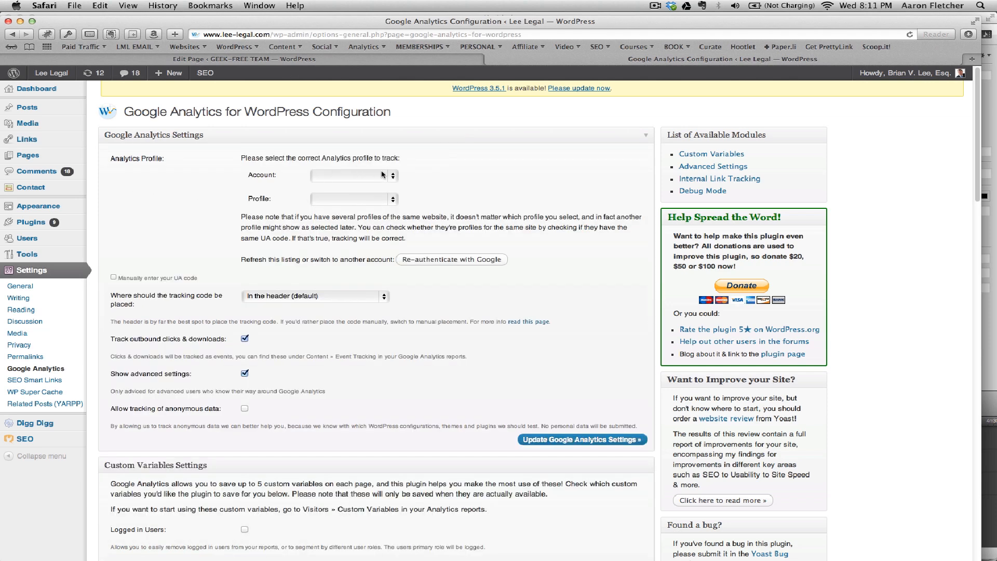
left_click(353, 175)
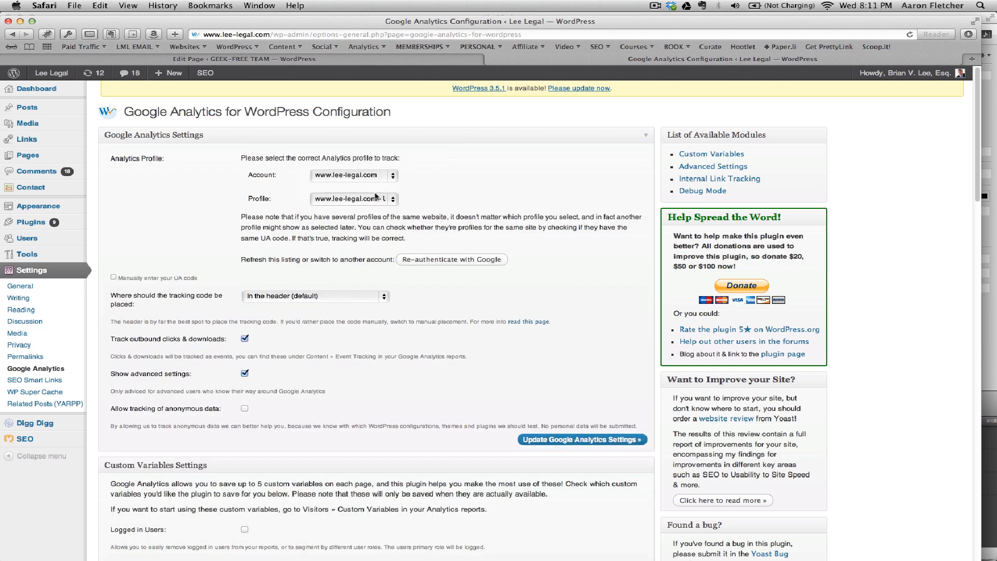
left_click(353, 199)
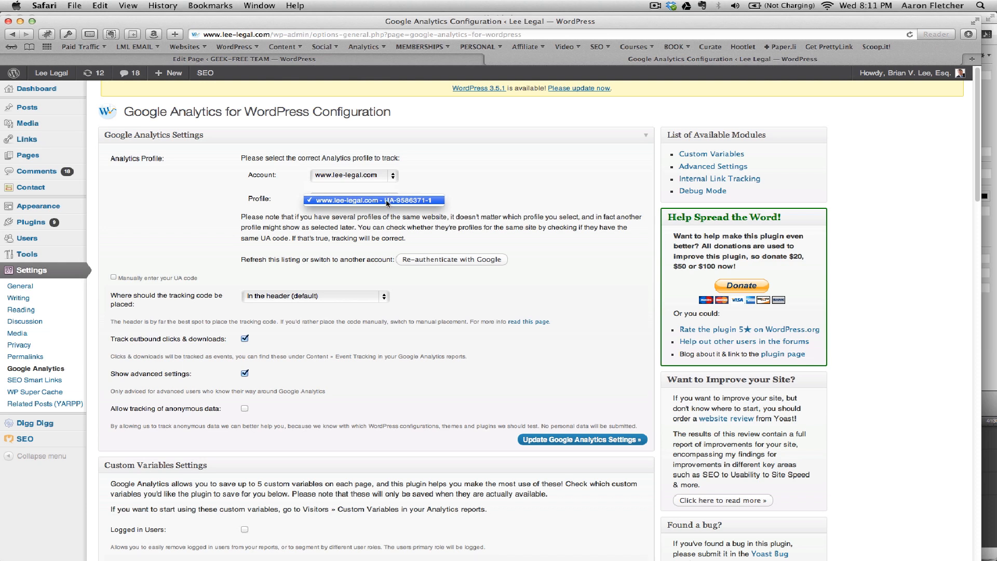
left_click(374, 200)
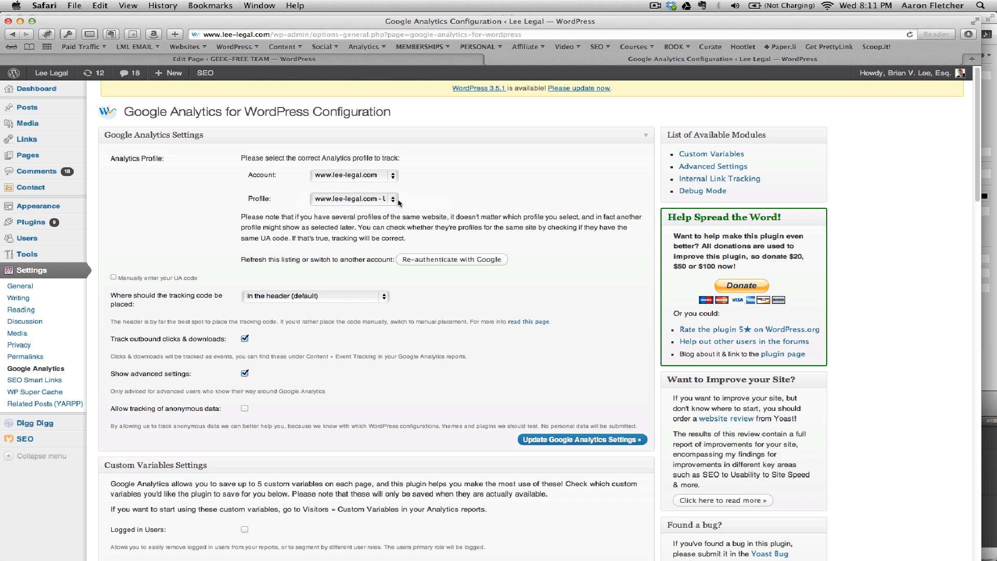
mouse_move(445, 264)
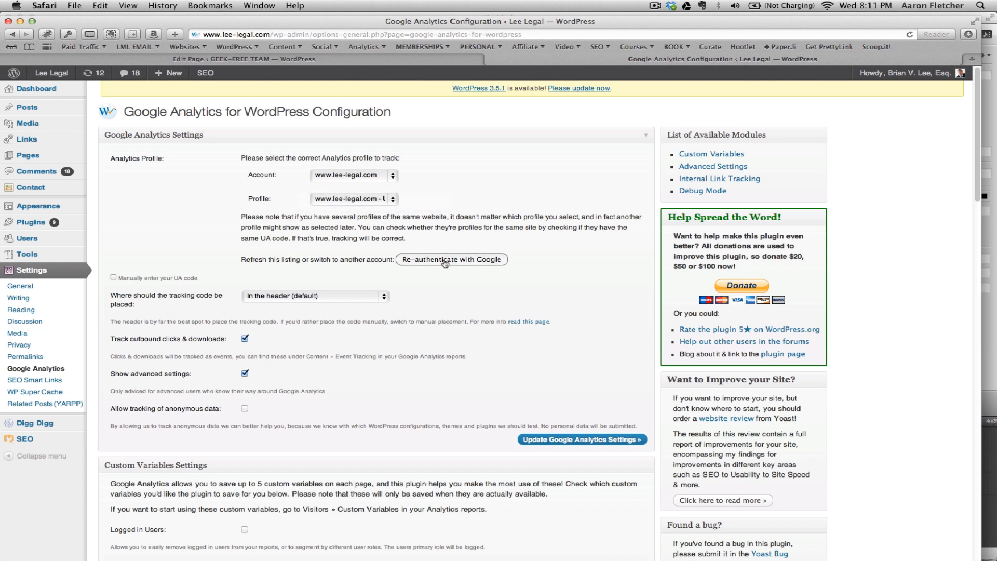
left_click(452, 260)
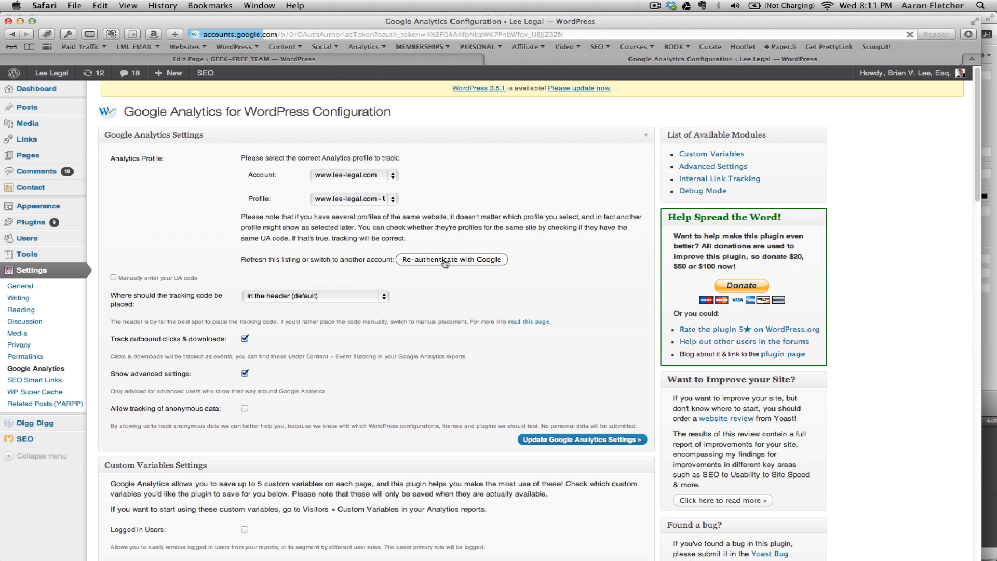
- Choose the Google account, continue, and grant the plugin access
left_click(451, 260)
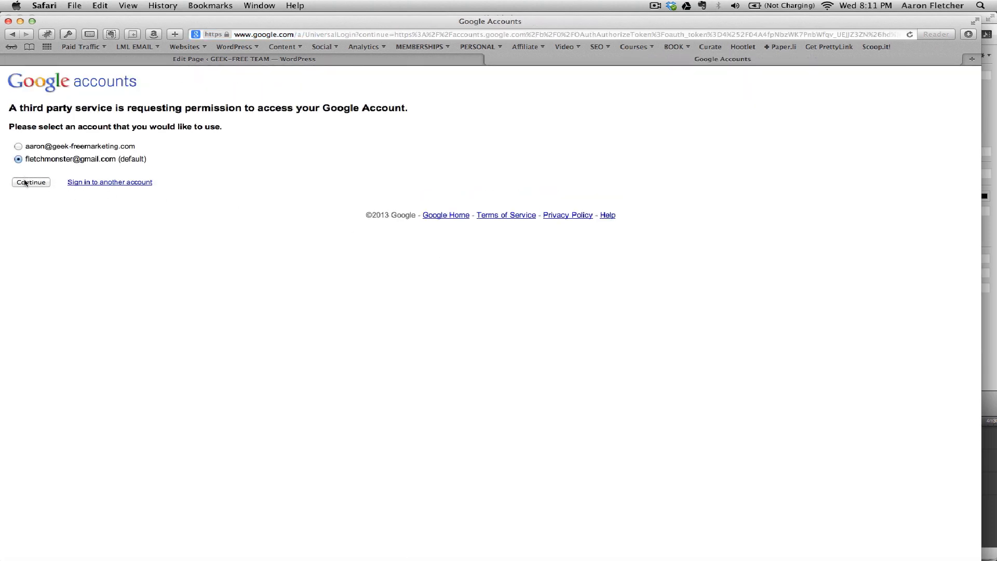
left_click(31, 182)
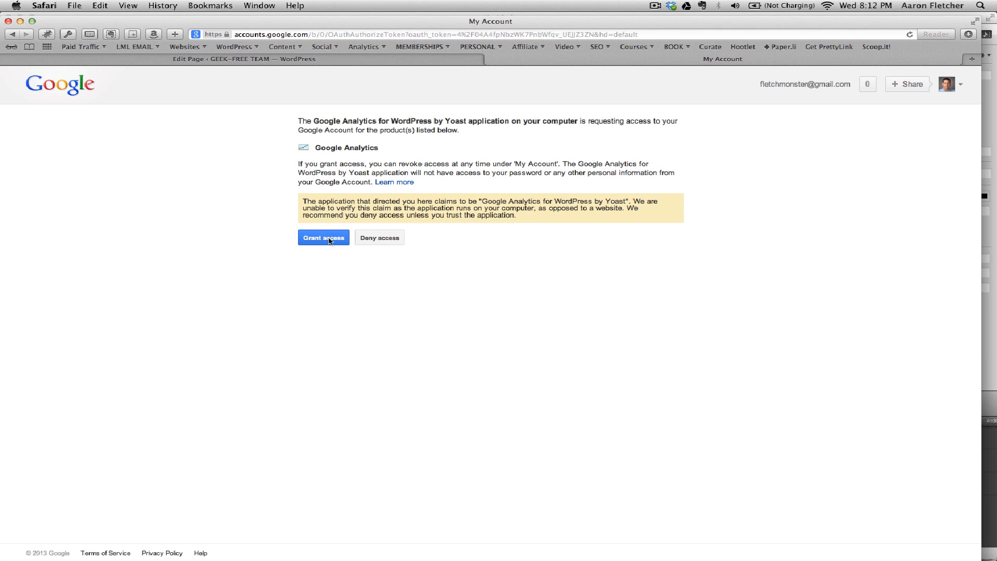
left_click(323, 237)
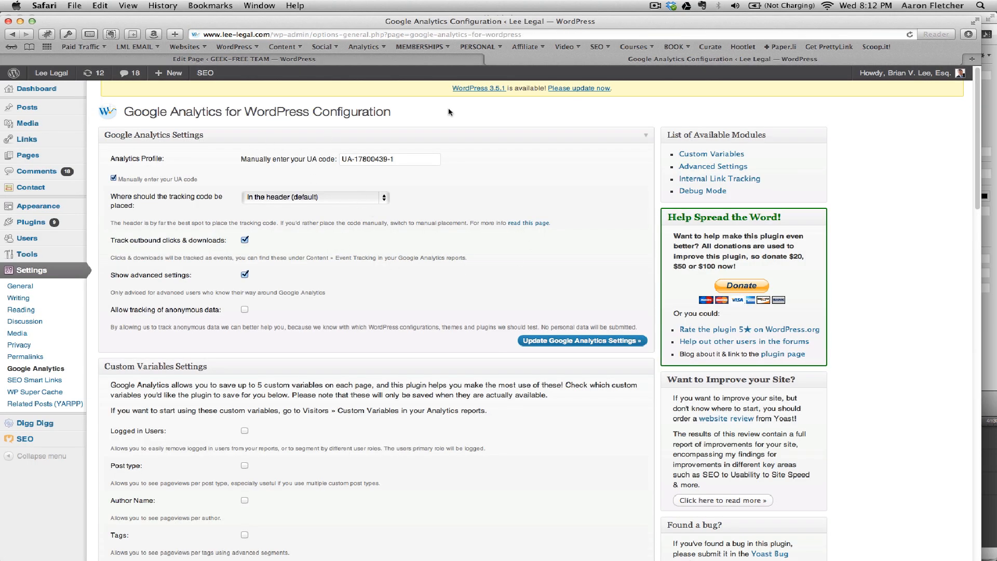
mouse_move(638, 8)
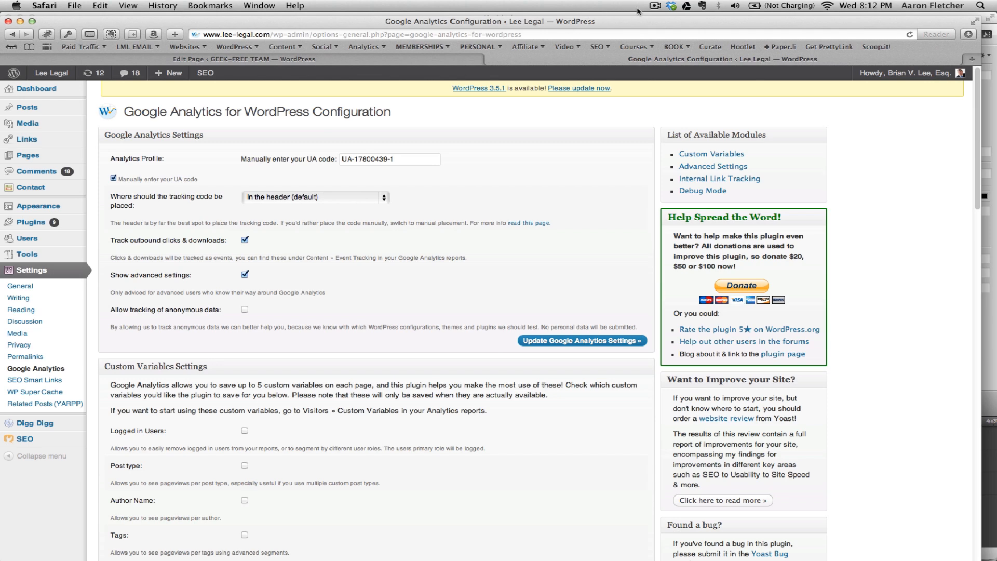
mouse_move(220, 25)
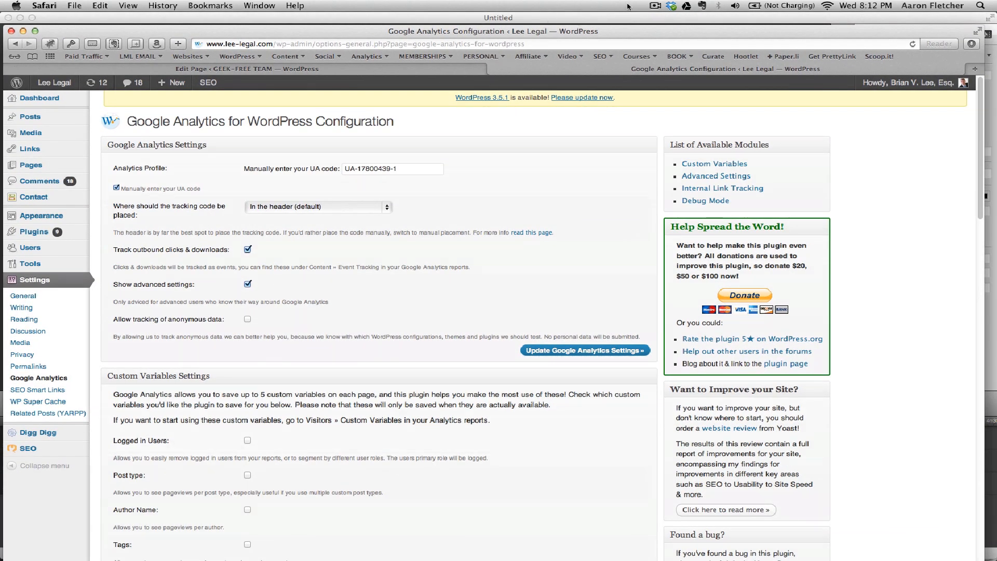
- Enter UA code UA-38310350-1 and switch to the Google Analytics tracking info window
type("UA-38310350-1")
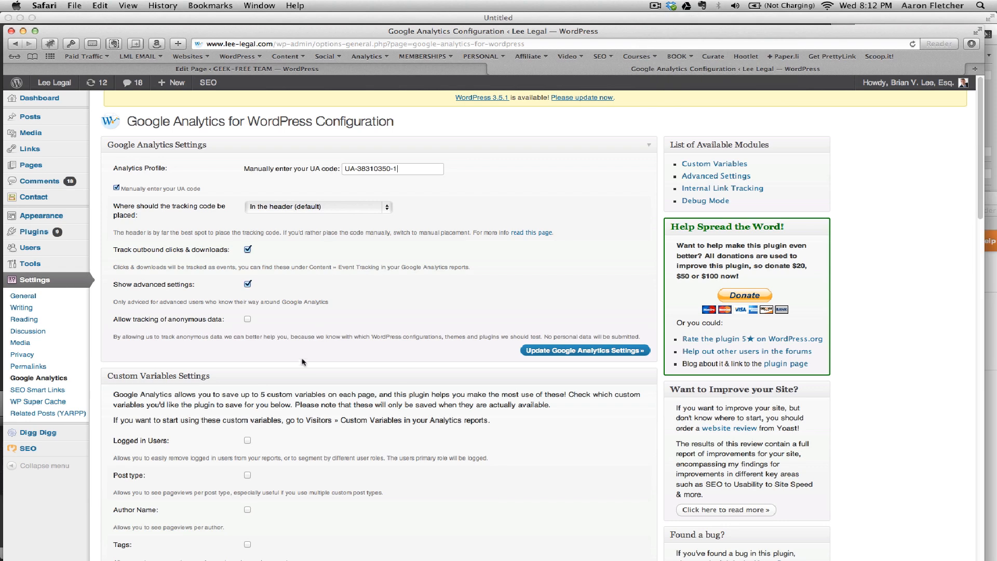
mouse_move(340, 200)
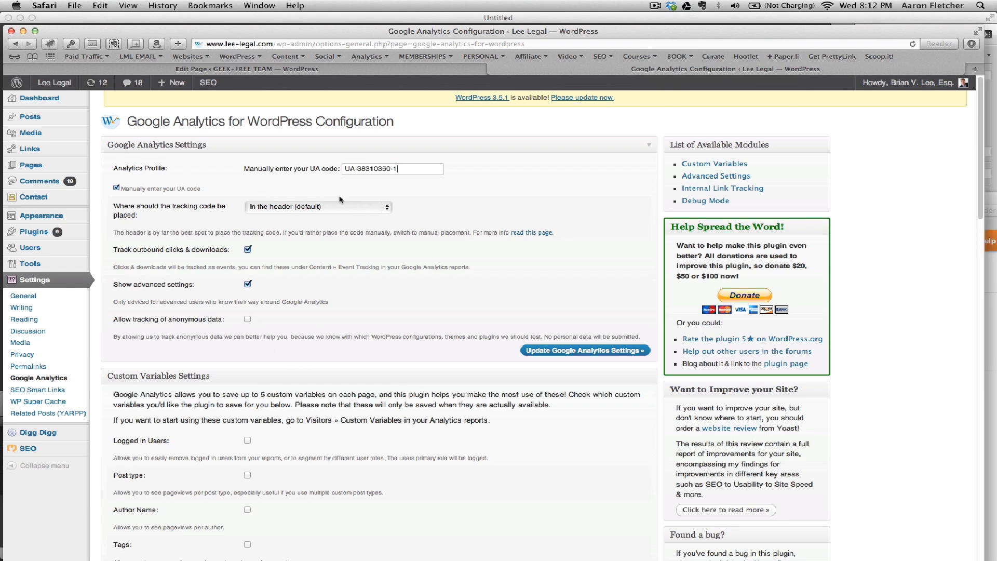
left_click(260, 5)
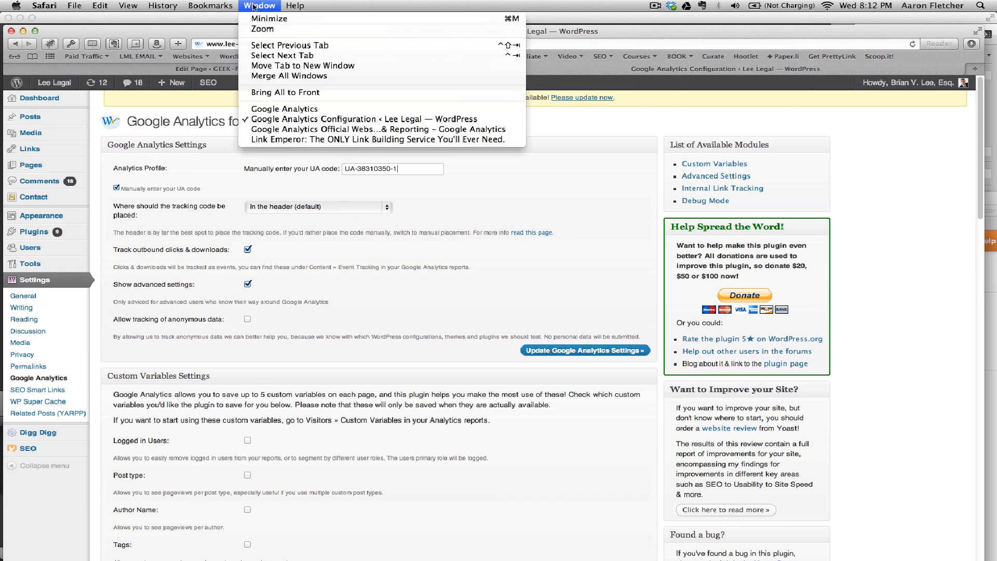
left_click(284, 109)
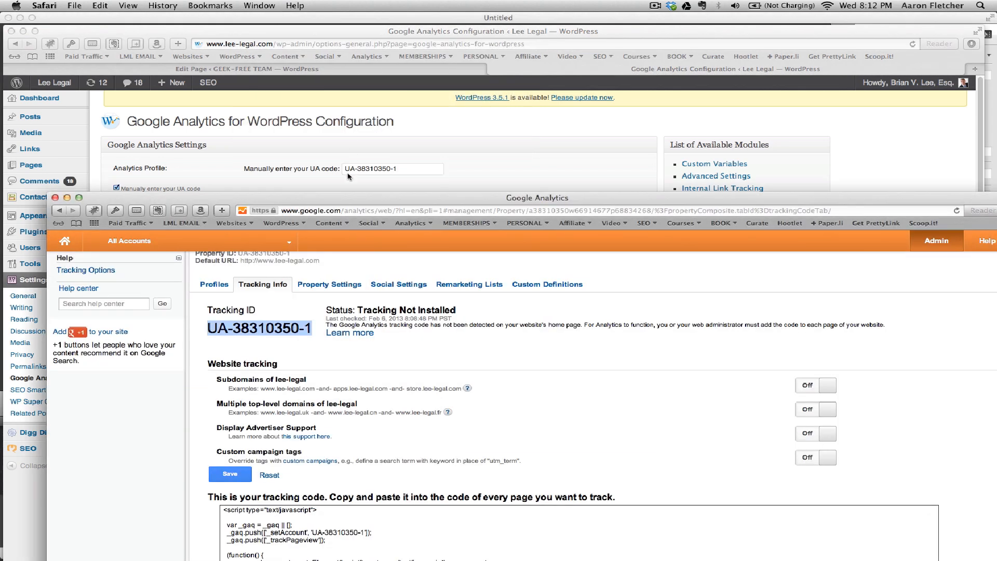
mouse_move(244, 340)
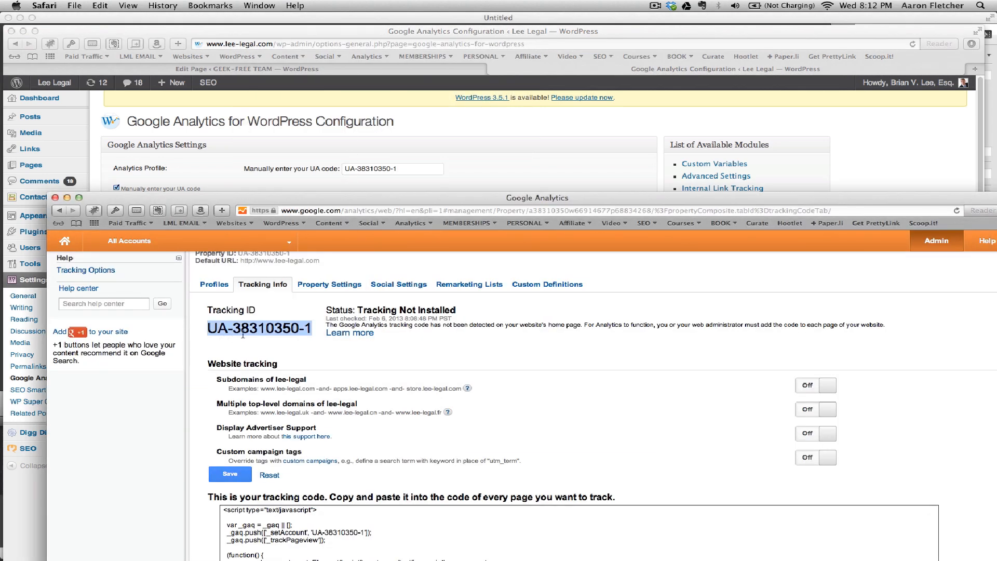
mouse_move(445, 136)
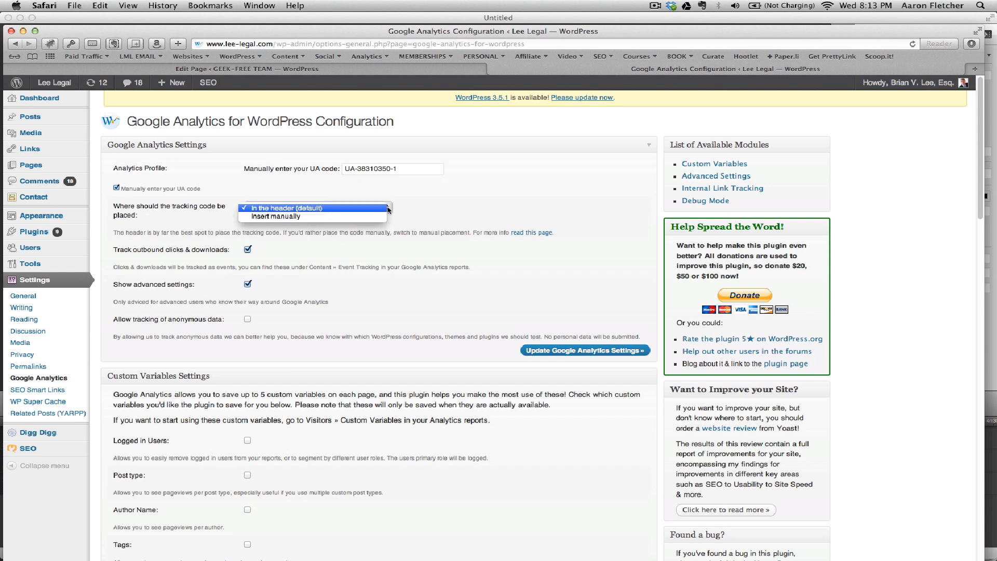
- Keep the tracking code placement set to 'In the header (default)'
left_click(287, 208)
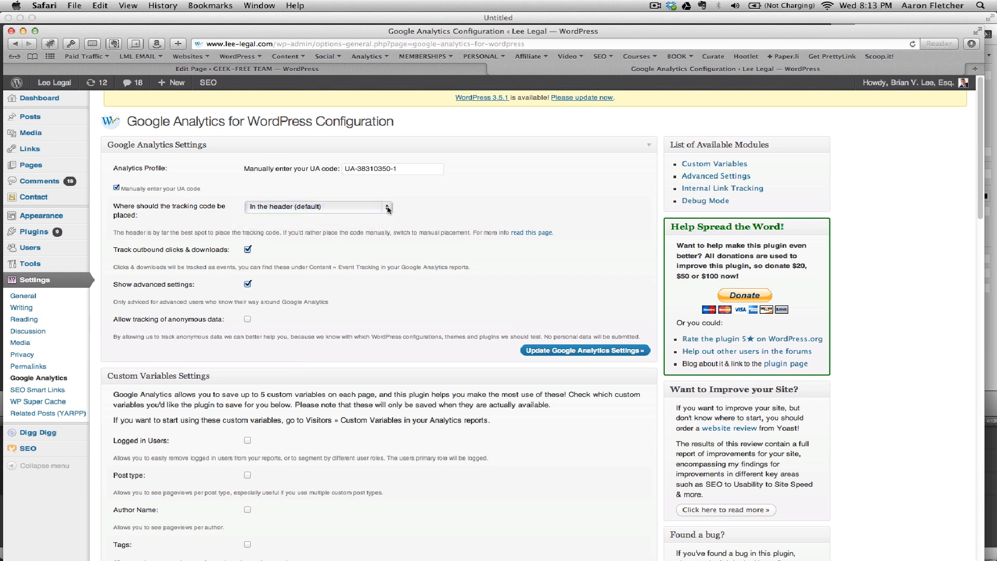
mouse_move(382, 280)
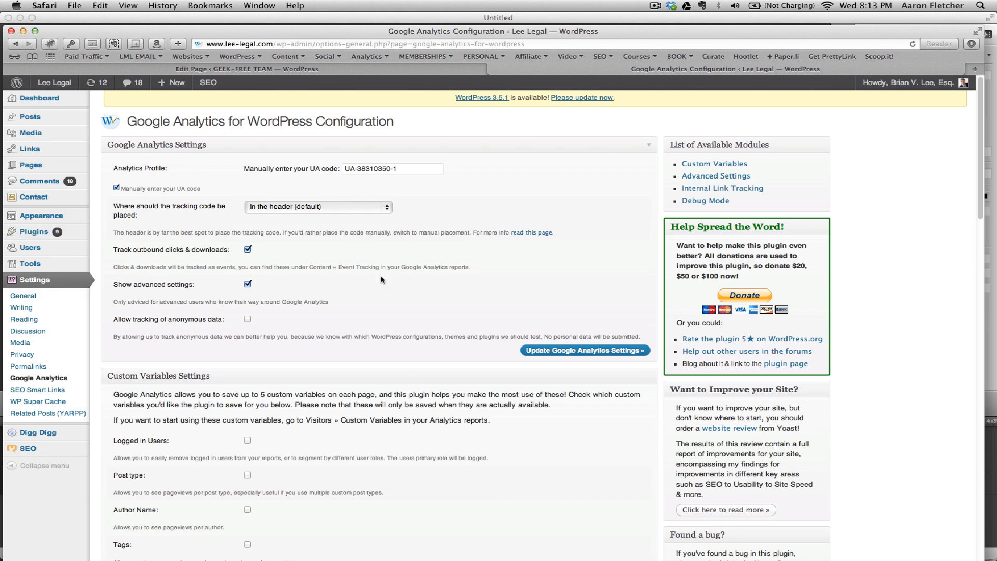
- Review the plugin options and save the settings with UA-38310350-1 and header placement
scroll("down", 3)
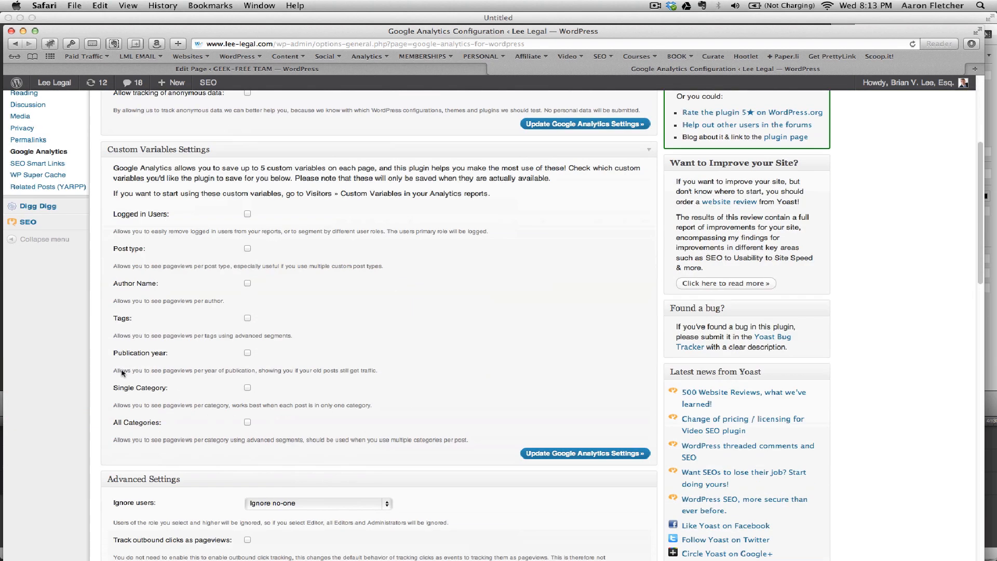
mouse_move(198, 198)
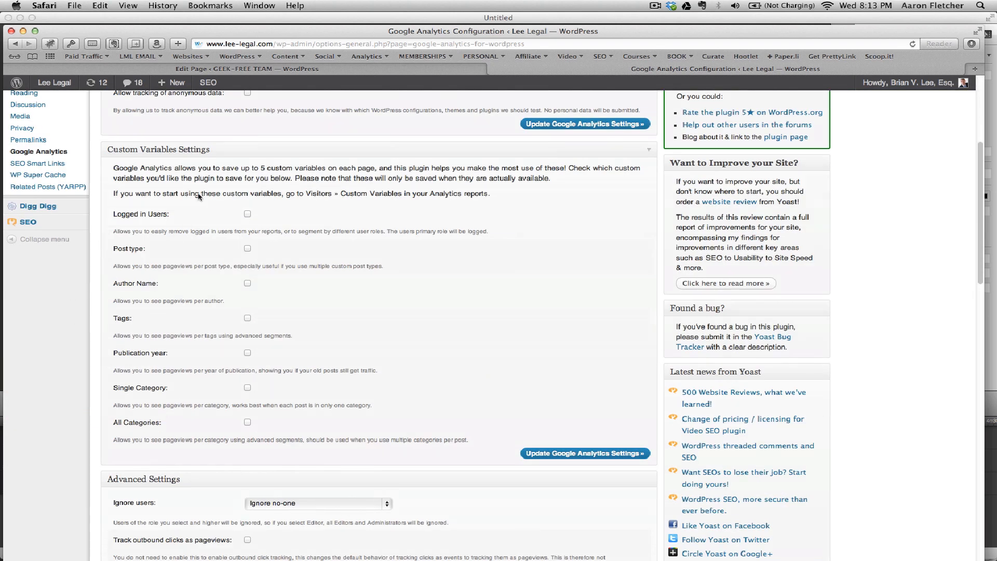
scroll("down", 3)
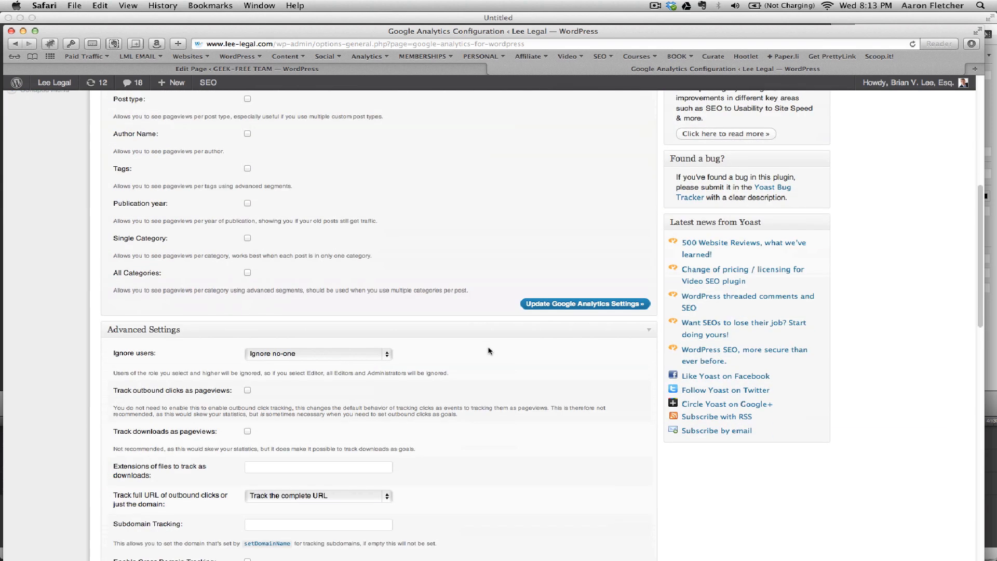
scroll("down", 3)
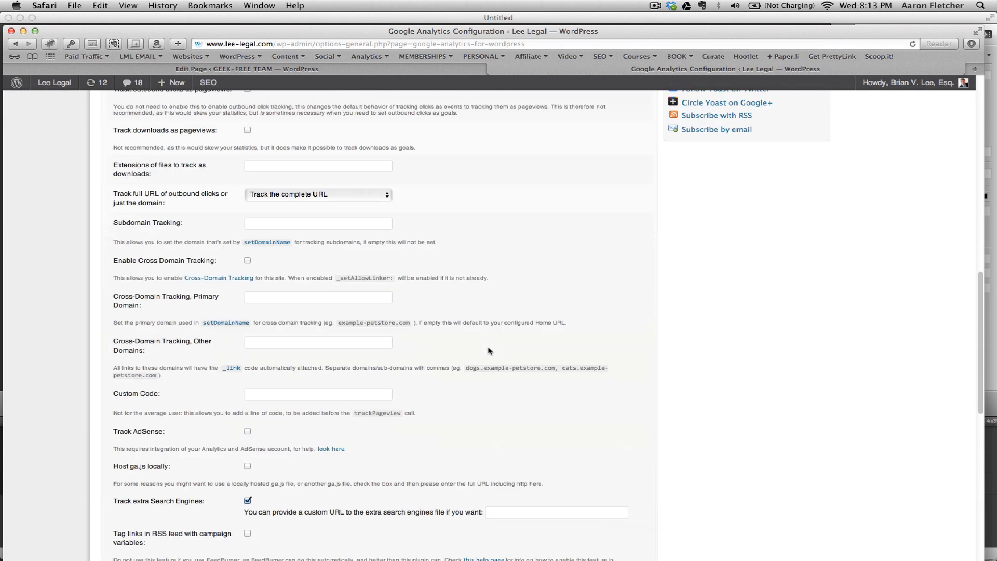
scroll("down", 3)
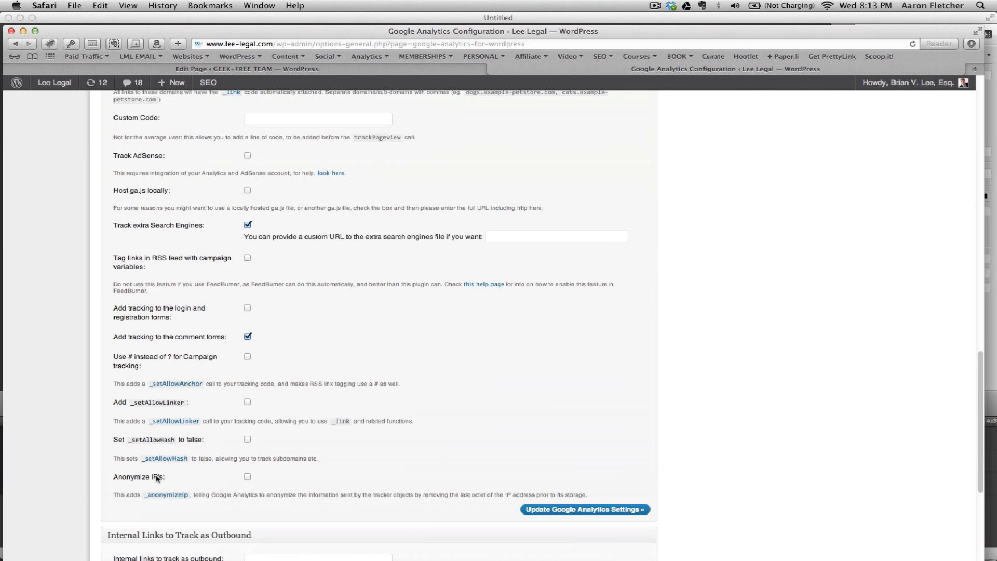
scroll("down", 3)
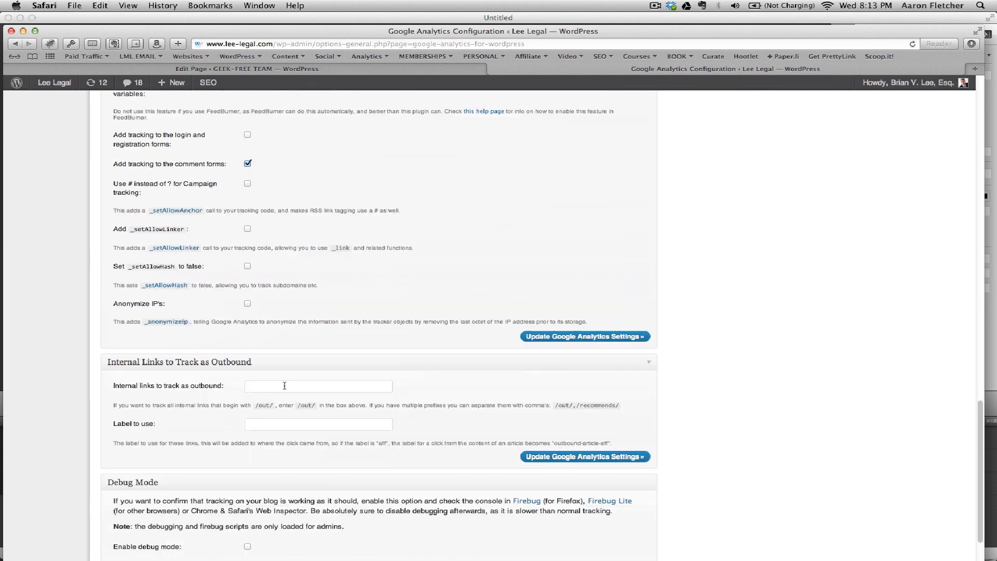
scroll("down", 3)
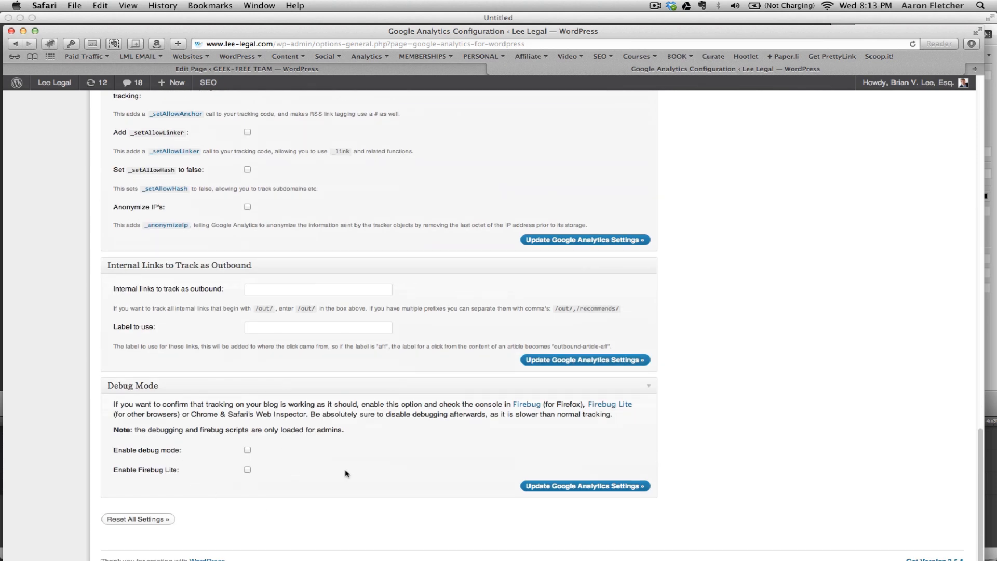
scroll("up", 3)
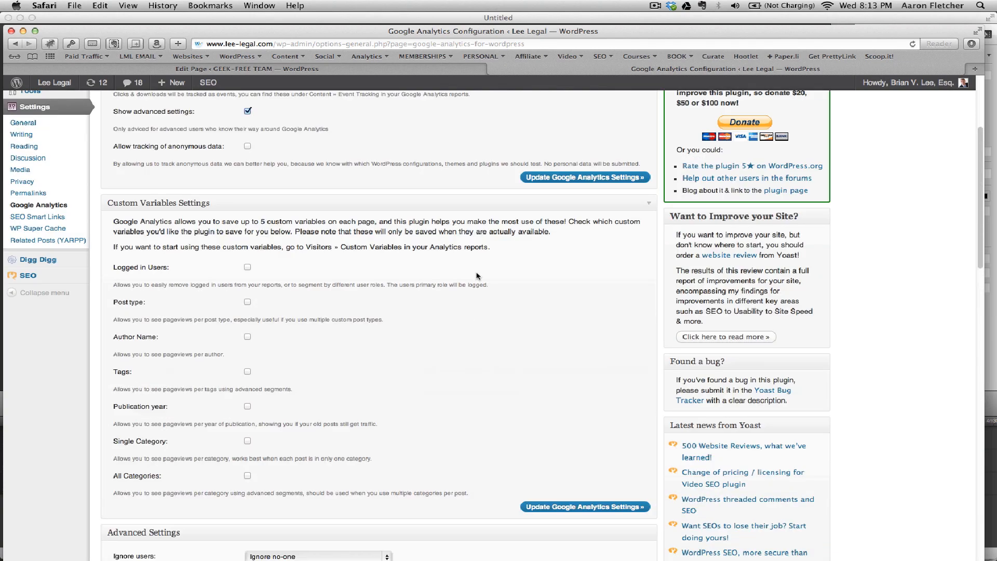
scroll("up", 3)
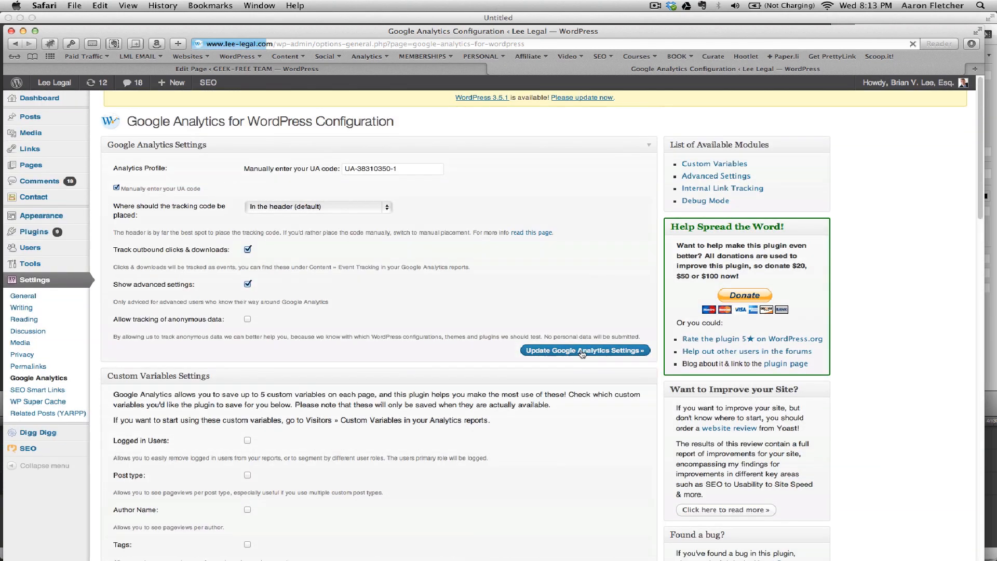
left_click(584, 350)
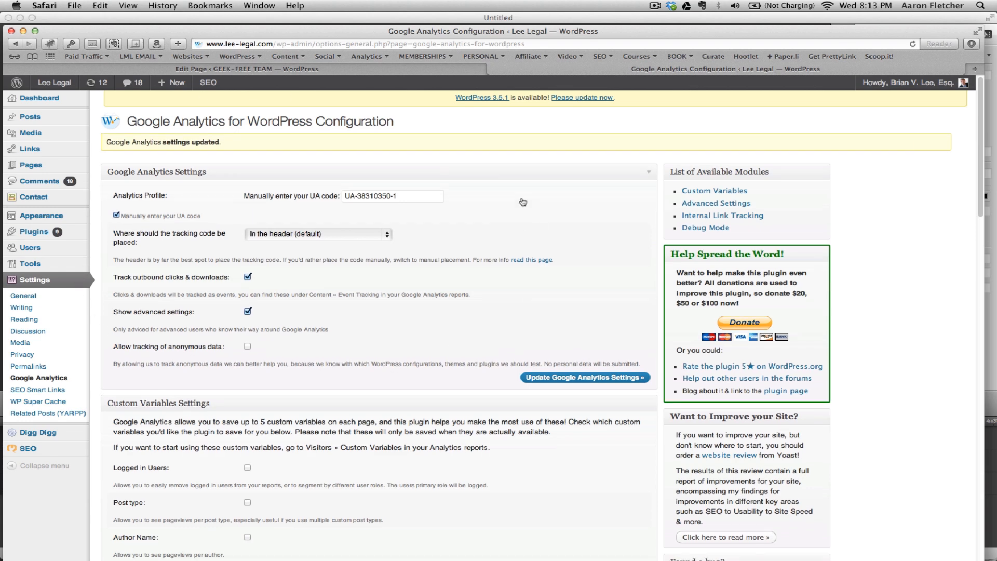
scroll("down", 3)
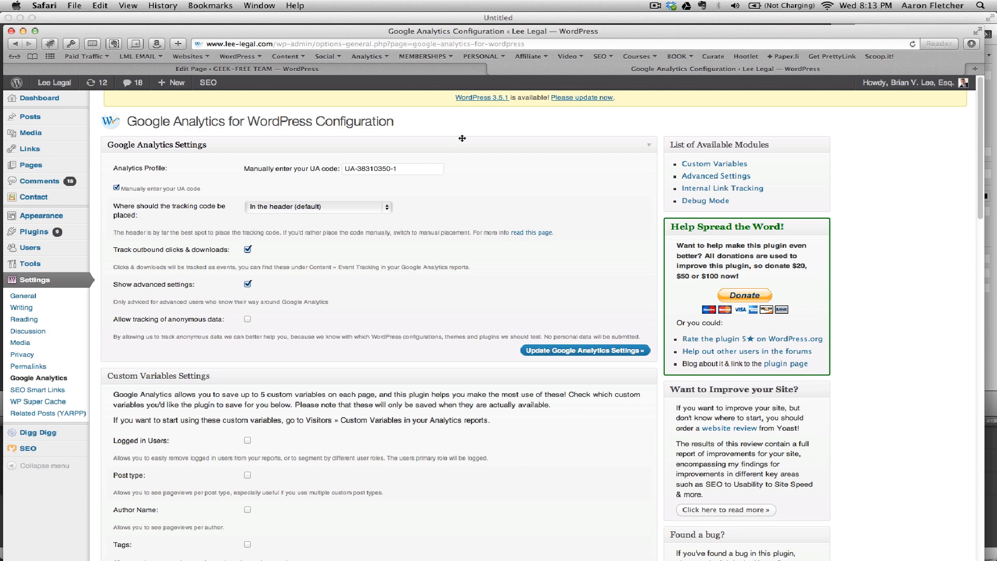
- Switch to the Google Analytics window showing Lee Legal's tracking info
left_click(259, 6)
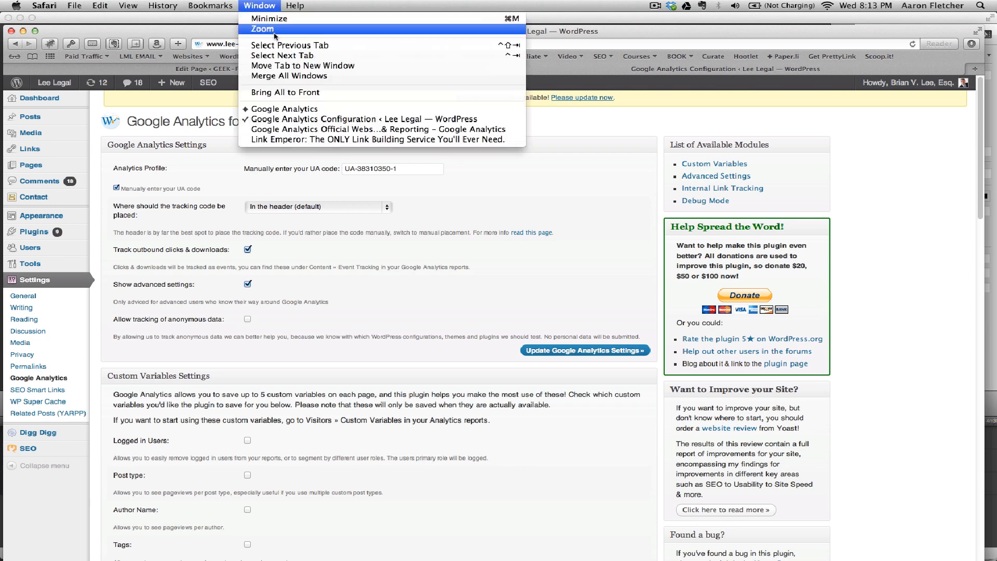
left_click(269, 28)
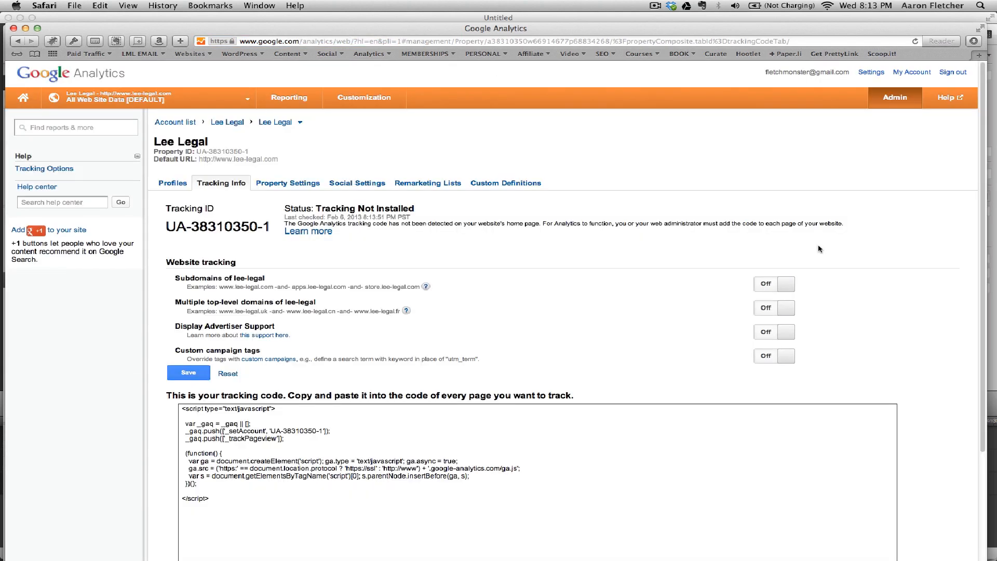
mouse_move(360, 255)
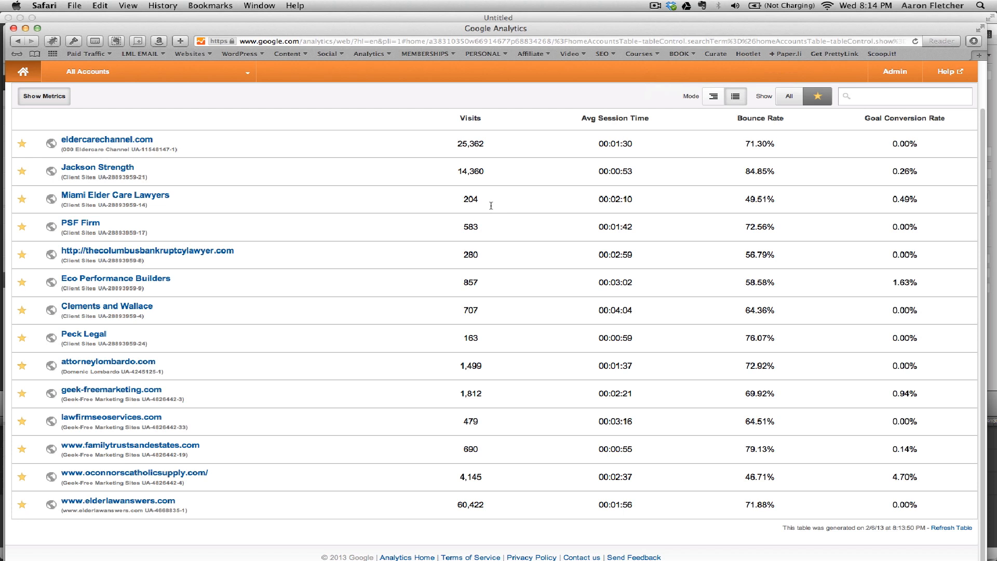
mouse_move(77, 471)
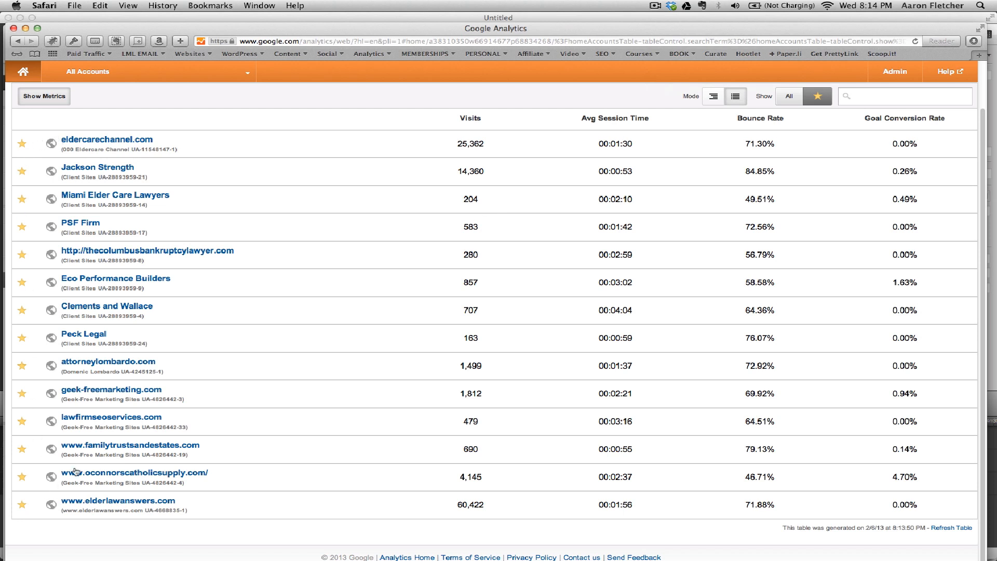
mouse_move(91, 279)
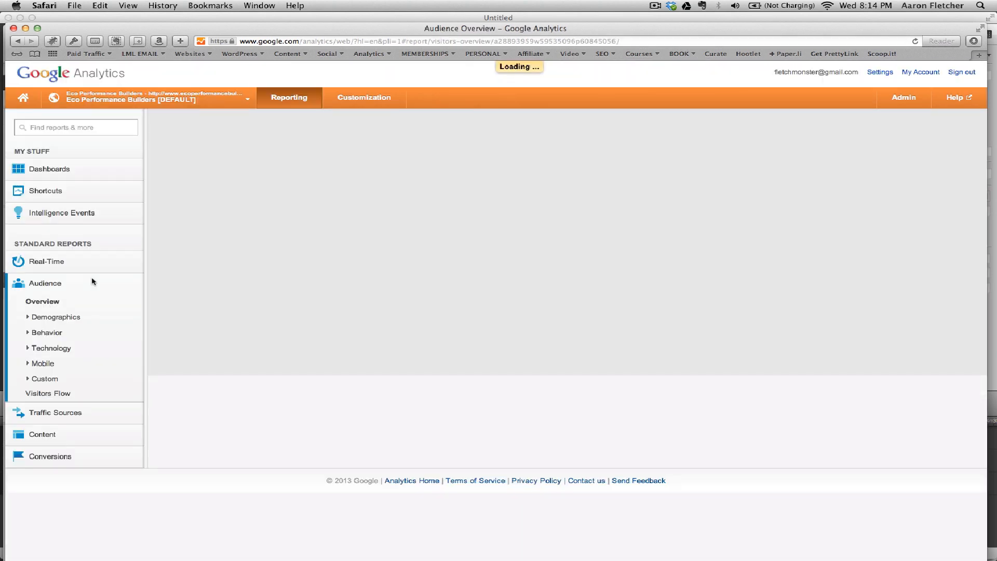
- Check Eco Performance Builders' tracking ID and status, then return to its reports
left_click(903, 98)
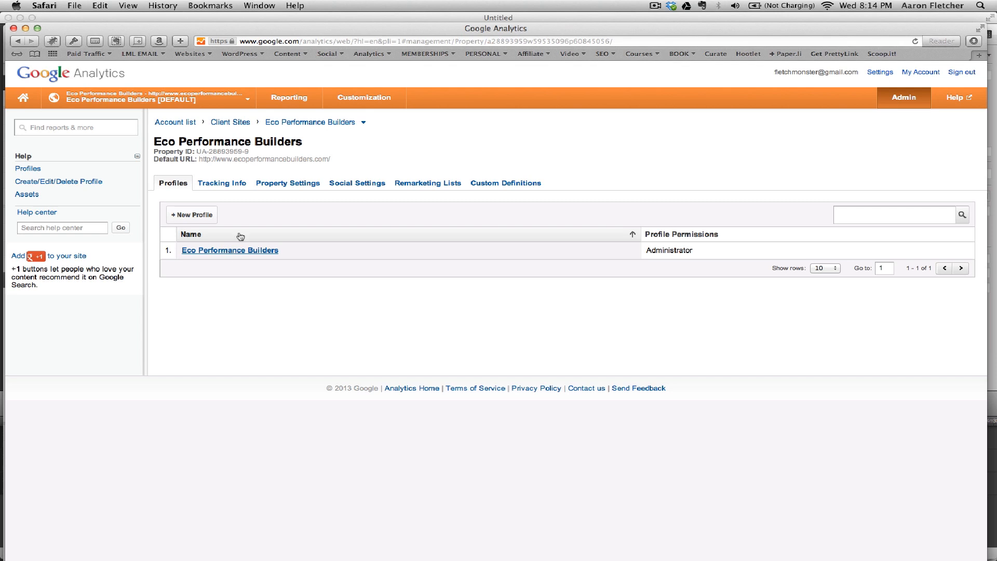
left_click(222, 183)
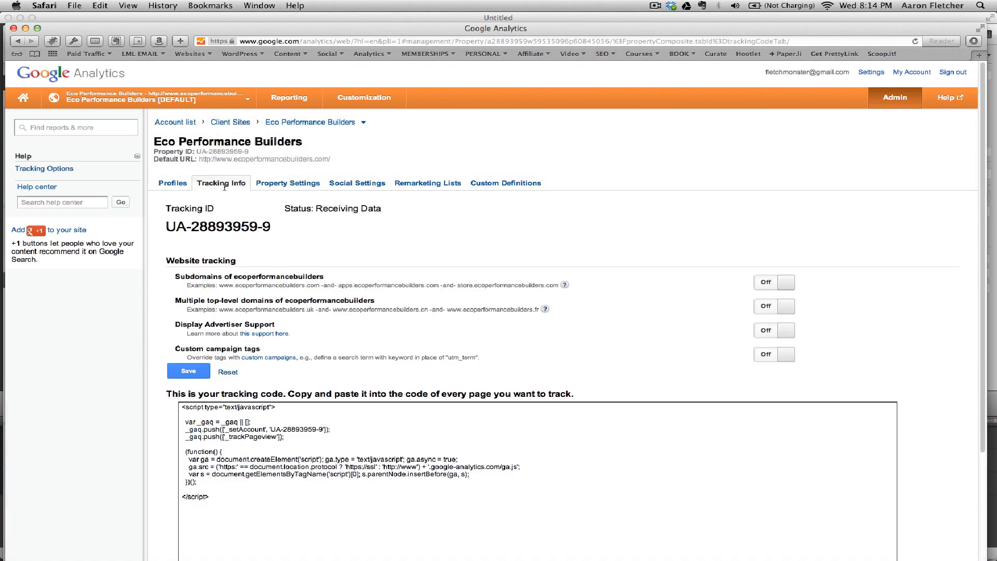
mouse_move(268, 278)
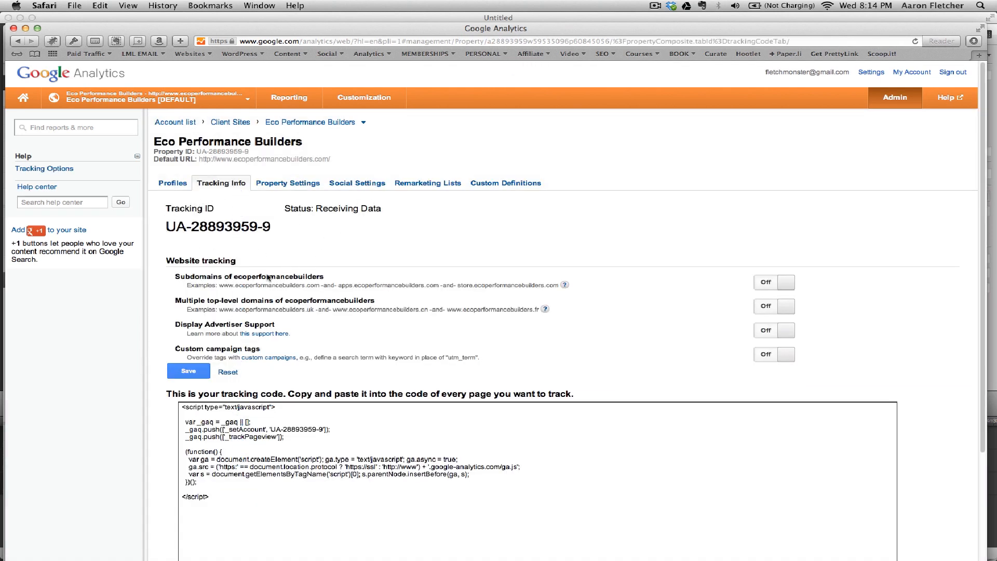
mouse_move(764, 130)
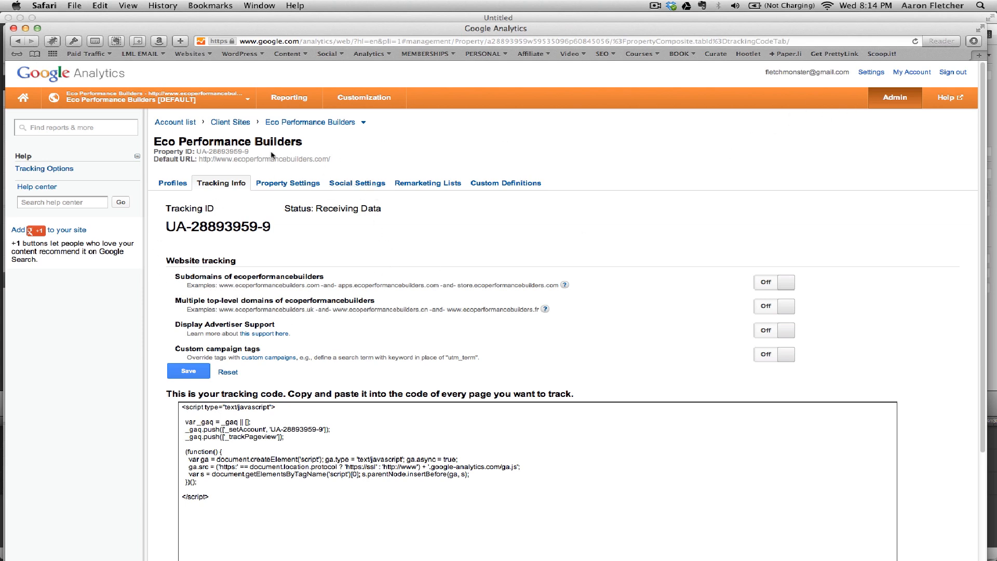
mouse_move(428, 252)
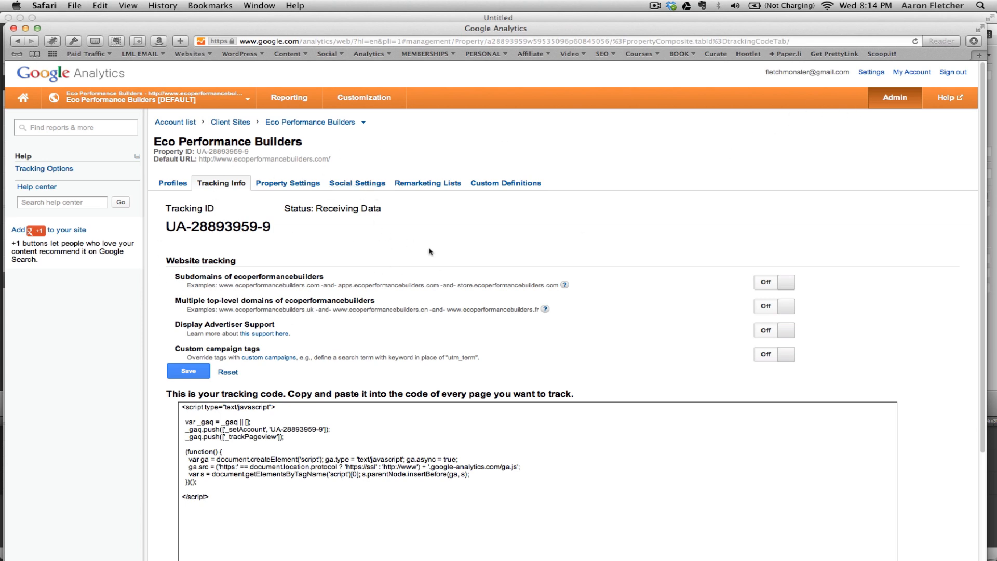
mouse_move(435, 253)
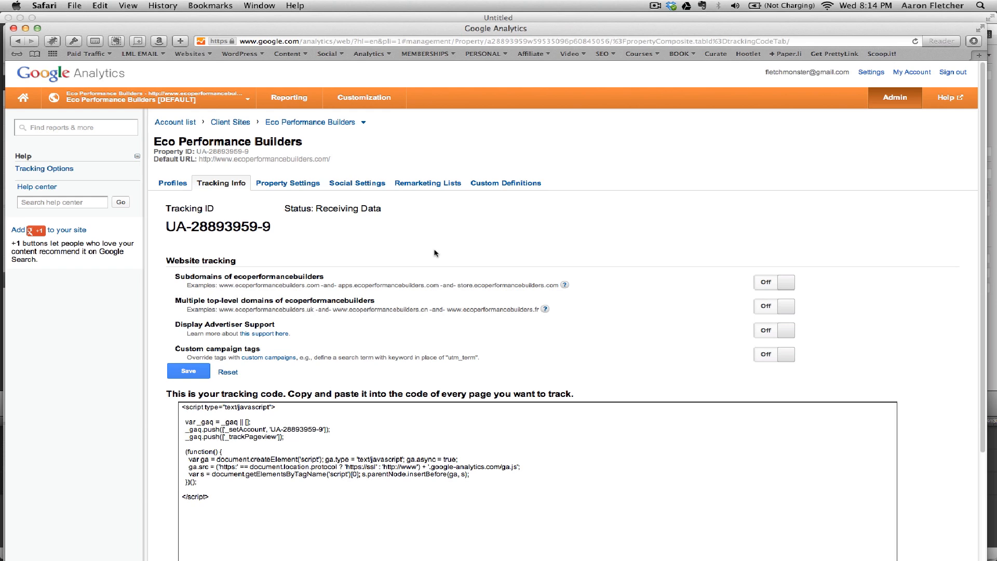
left_click(289, 98)
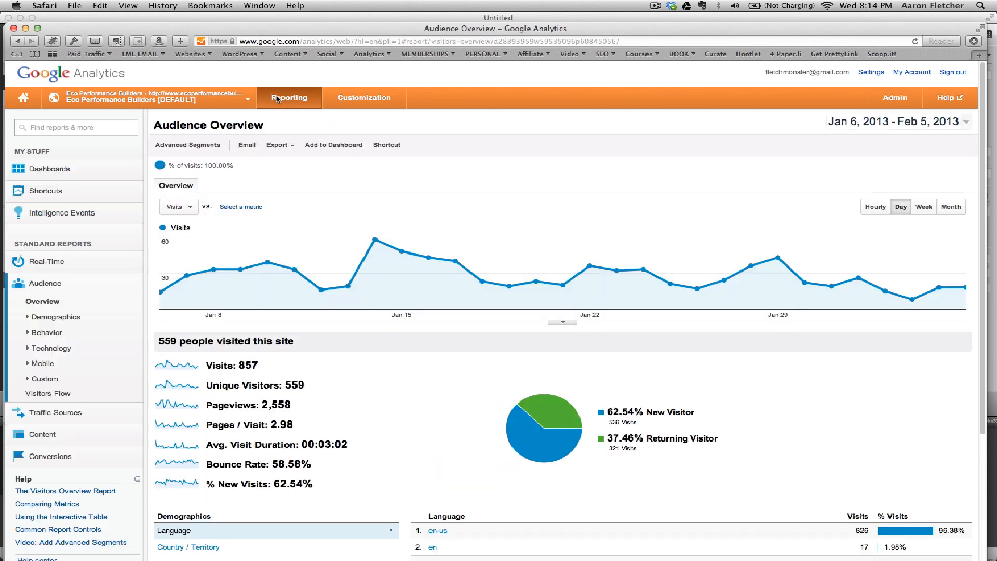
mouse_move(40, 275)
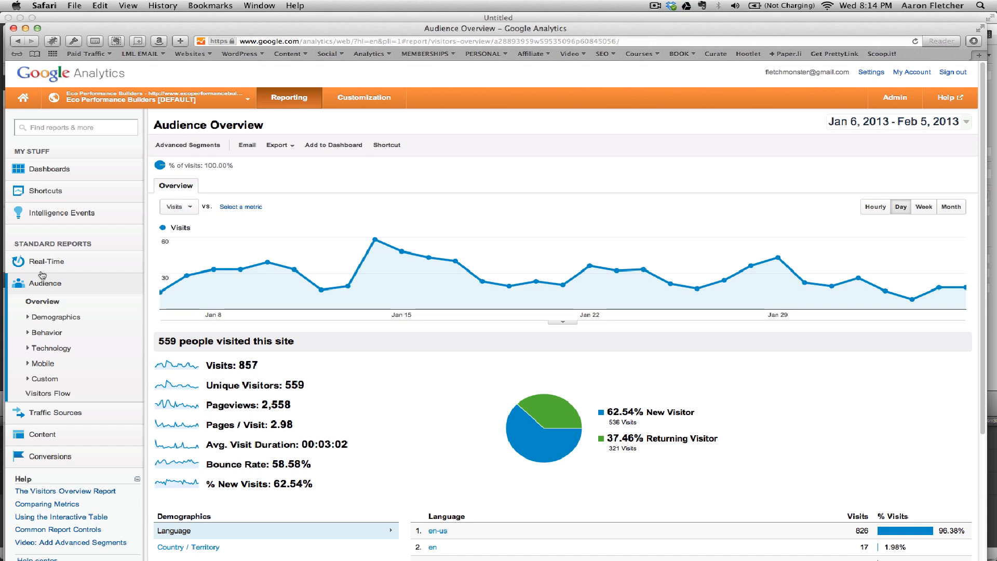
scroll("down", 3)
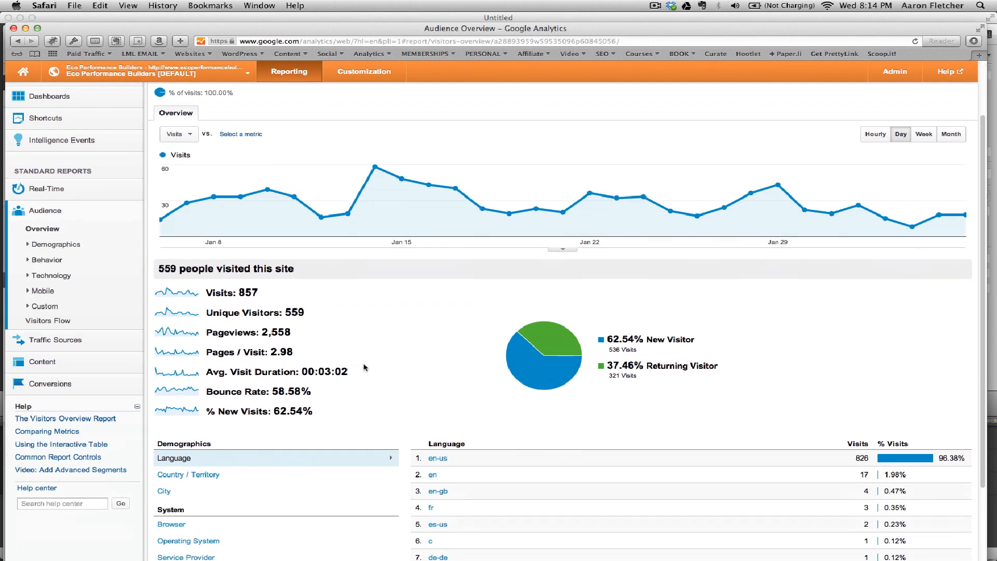
scroll("down", 3)
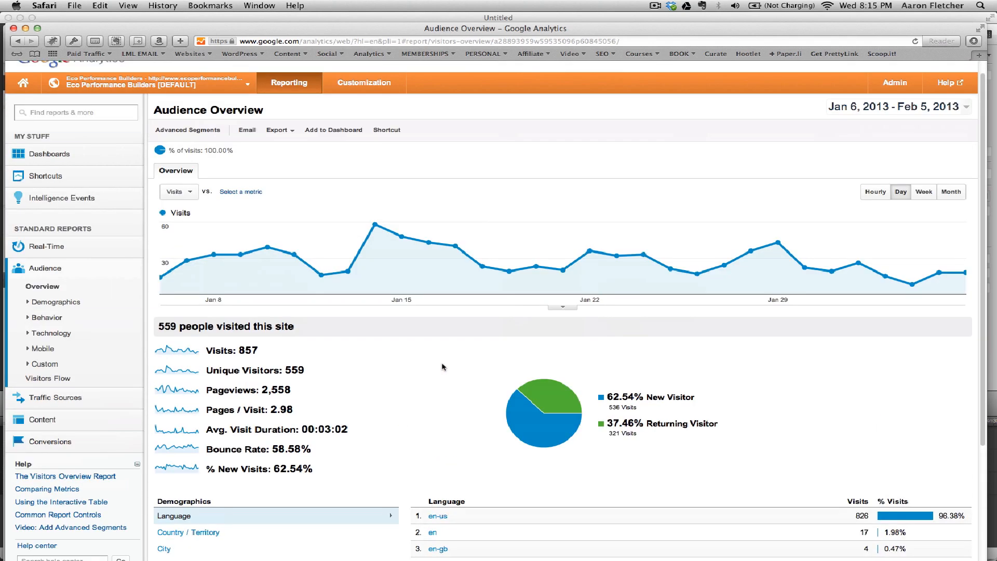
mouse_move(448, 364)
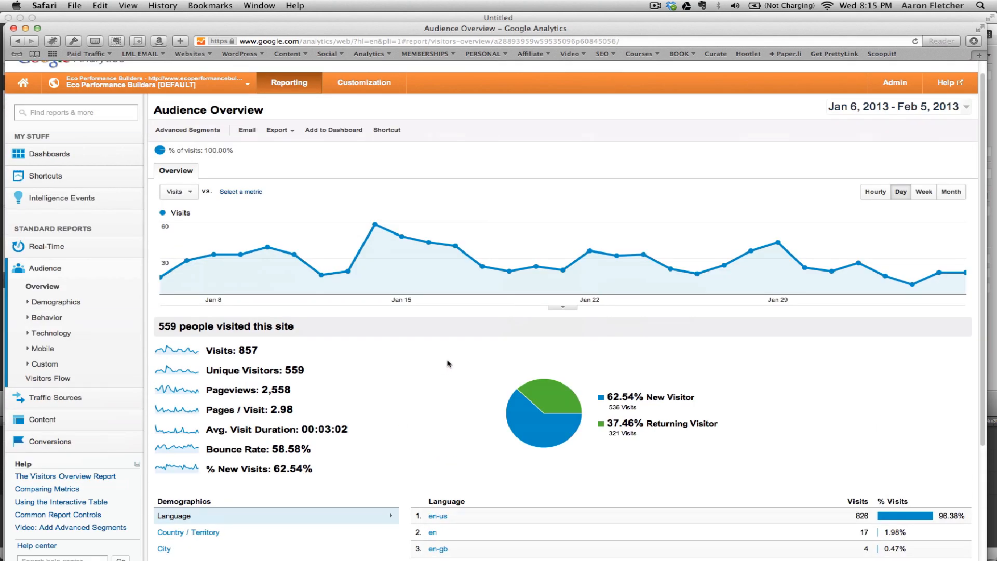
mouse_move(460, 365)
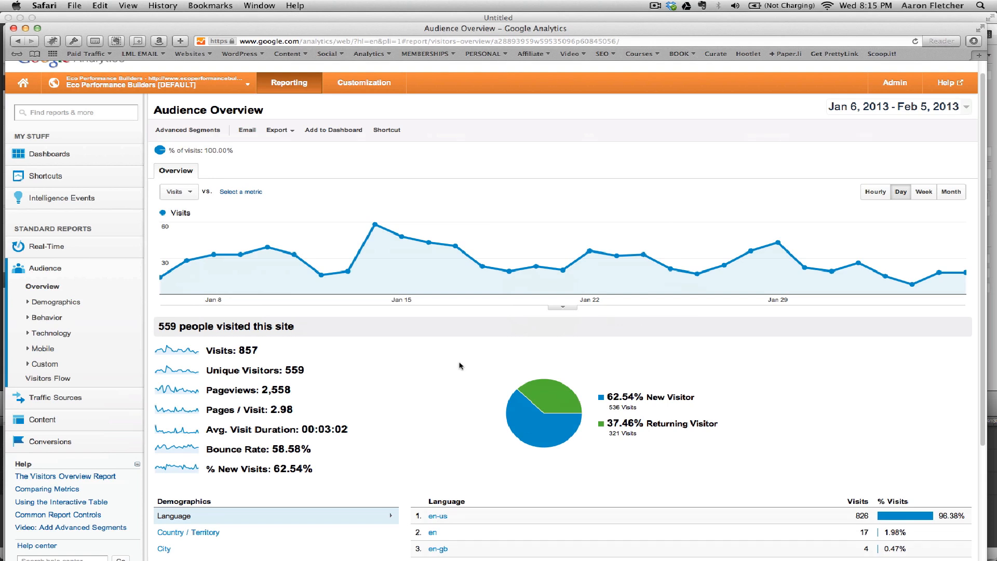
mouse_move(380, 337)
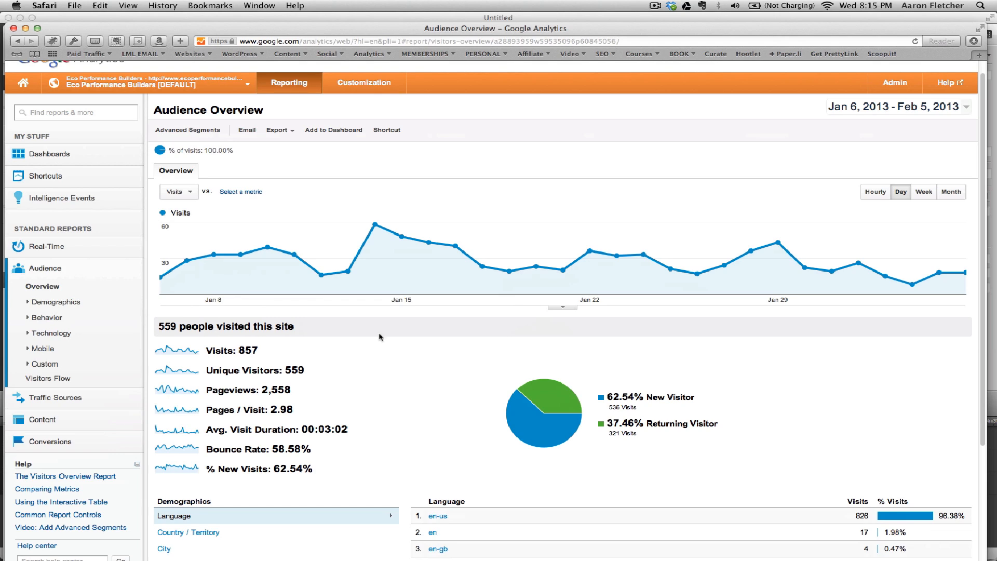
left_click(49, 154)
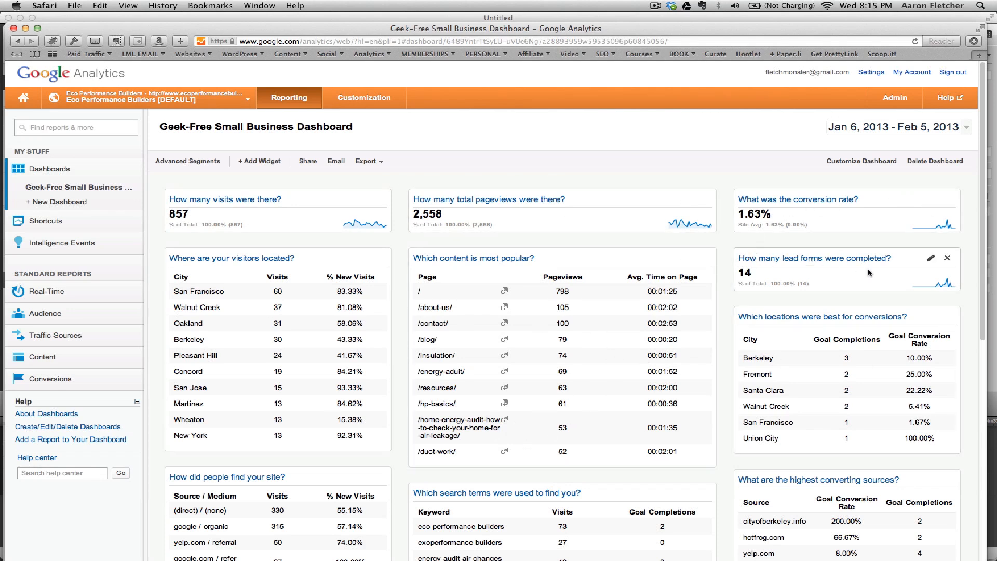
mouse_move(817, 338)
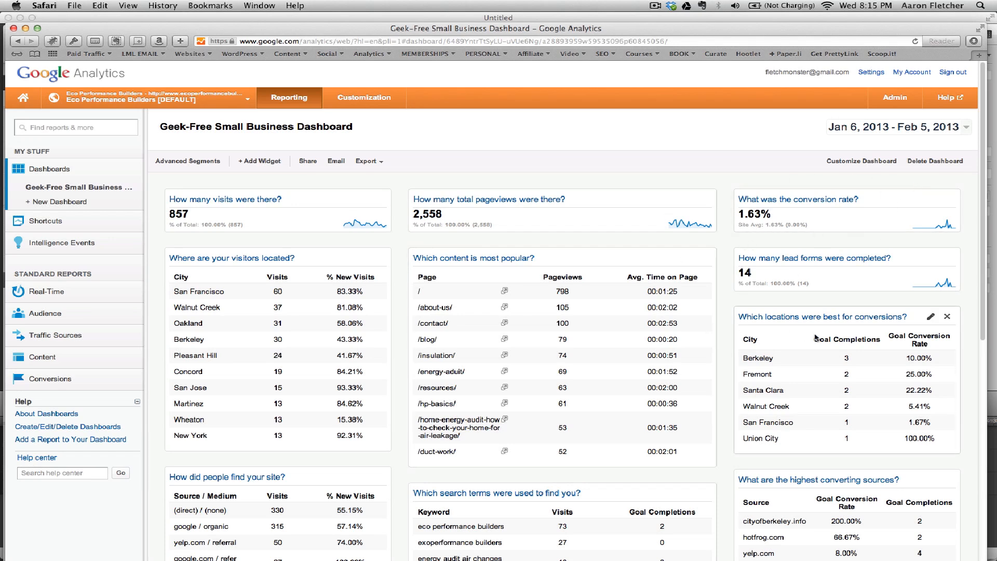
- Scroll down the Geek-Free Small Business Dashboard to the traffic source and mobile widgets
scroll("down", 3)
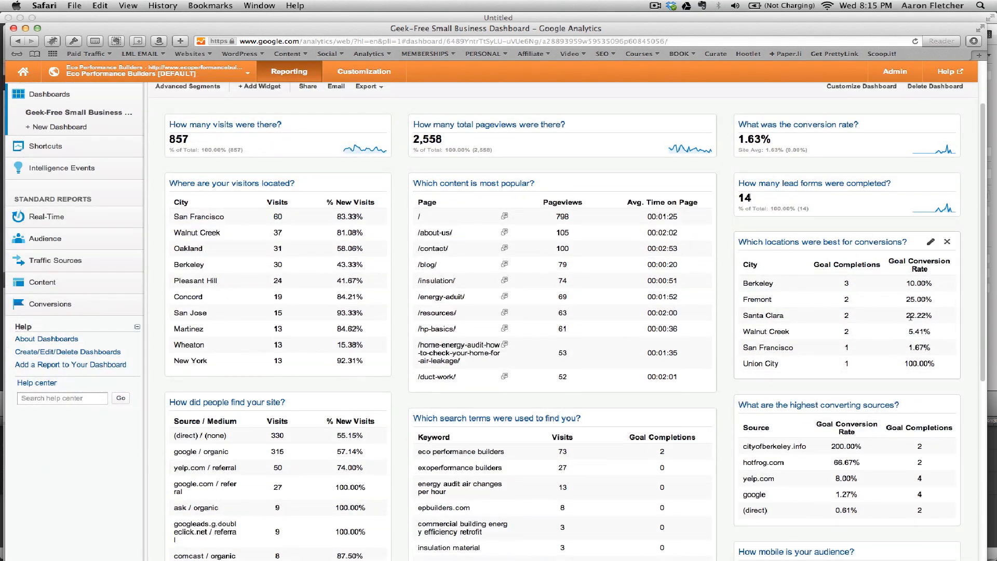
mouse_move(806, 508)
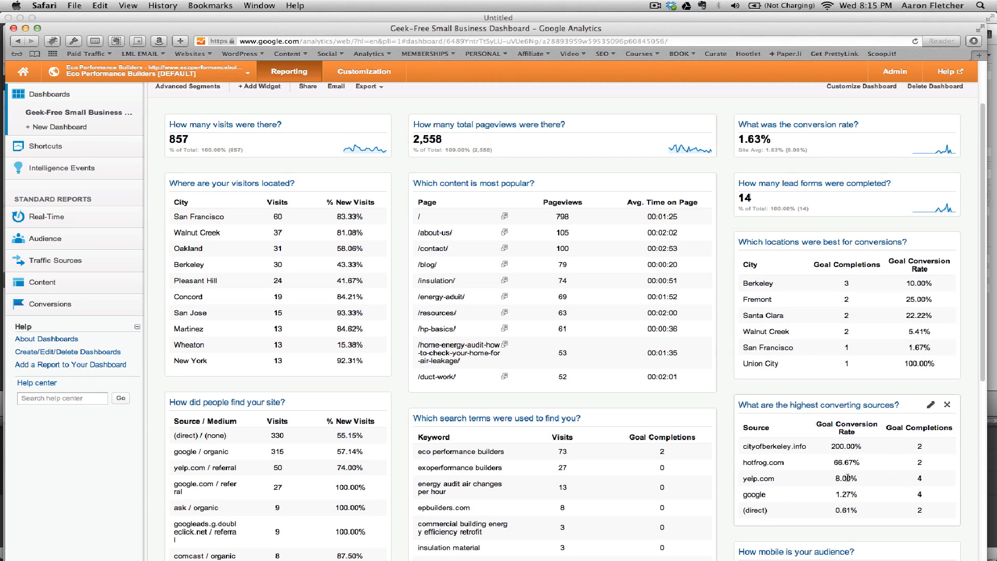
scroll("down", 3)
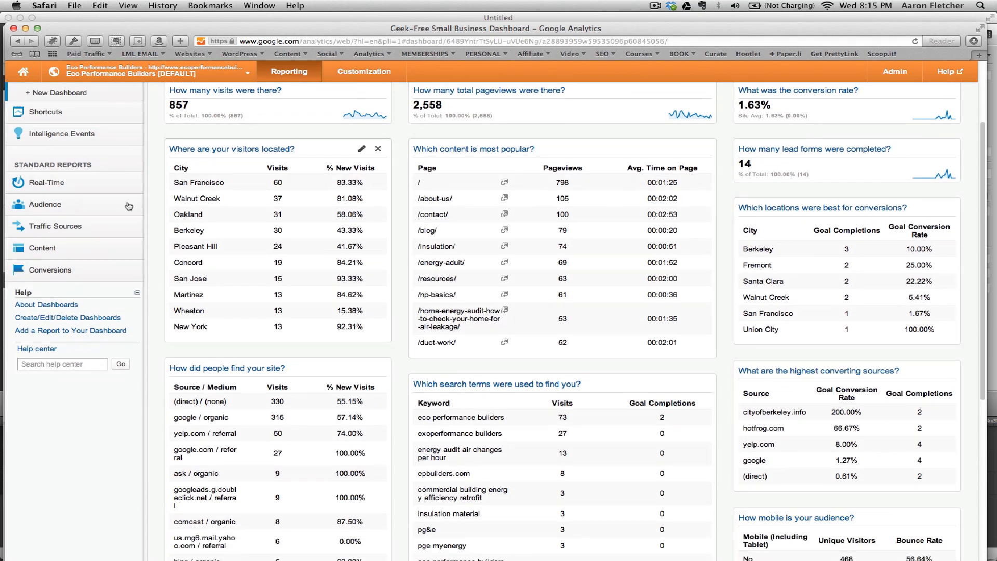